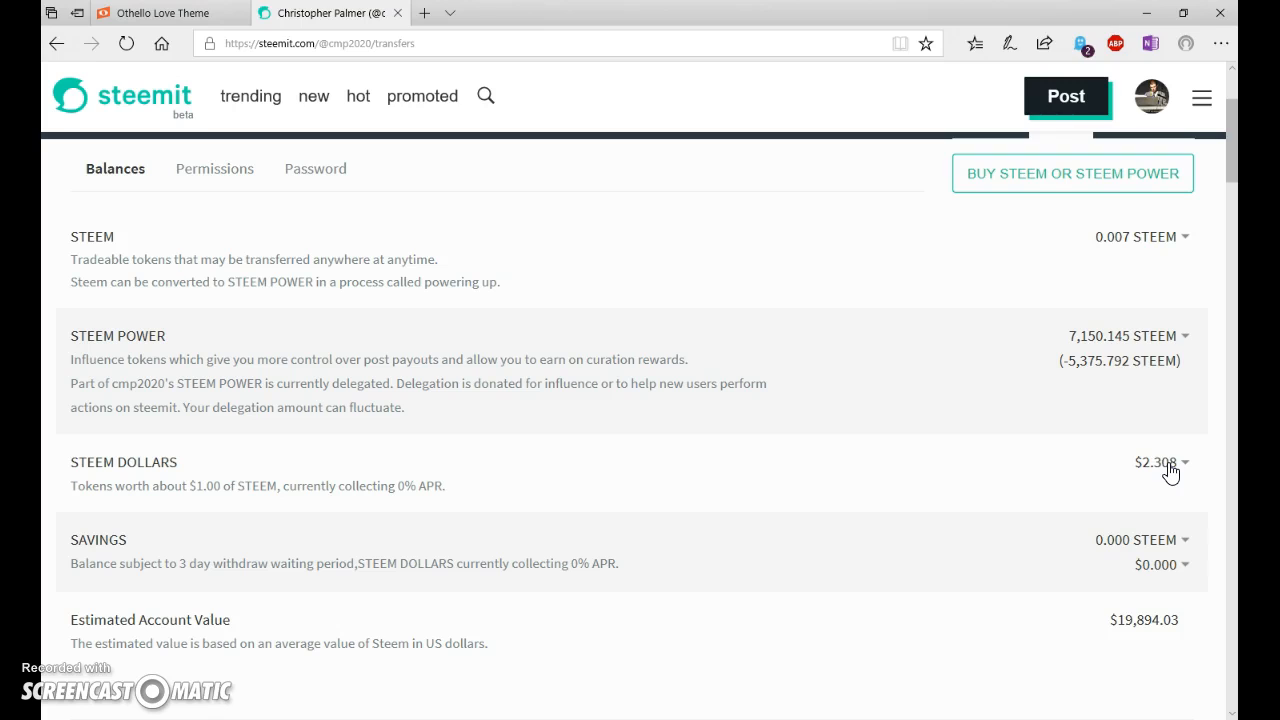
# Check the Transfer and Market options for the $2.308 Steem Dollars balance, then close the list.
pyautogui.click(1185, 462)
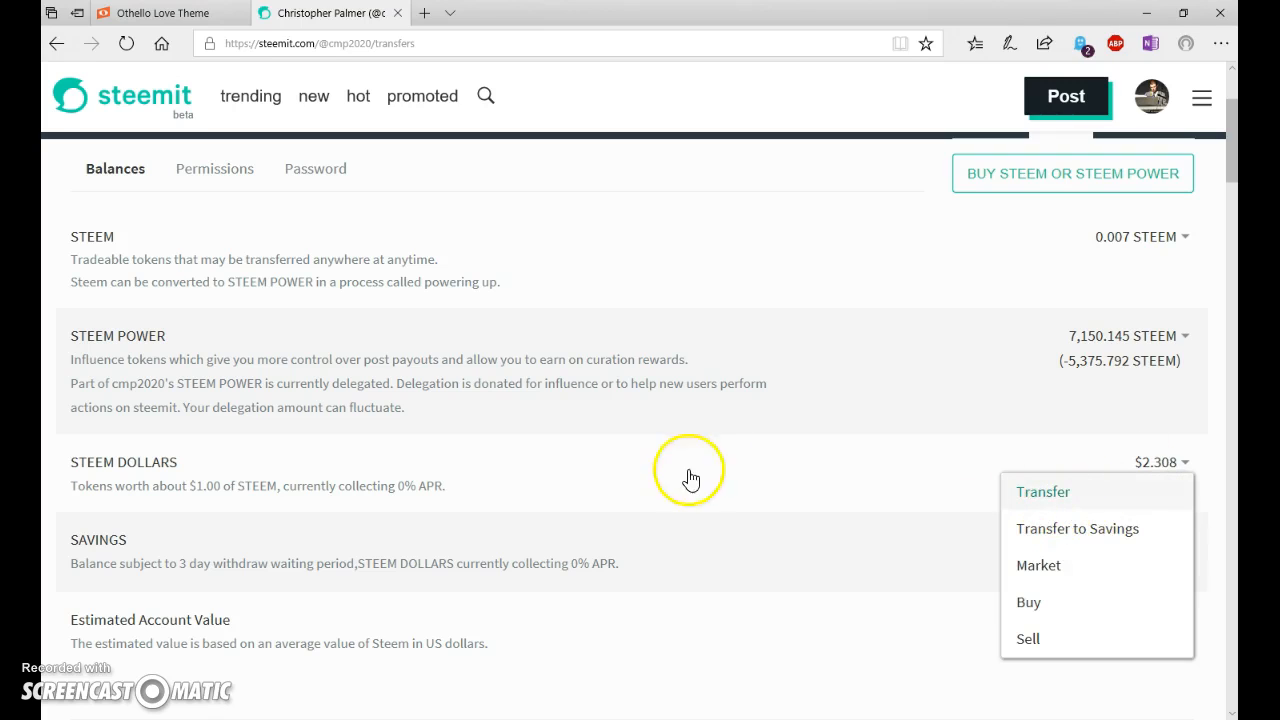
pyautogui.click(457, 13)
pyautogui.write('https://blocktrades.us/')
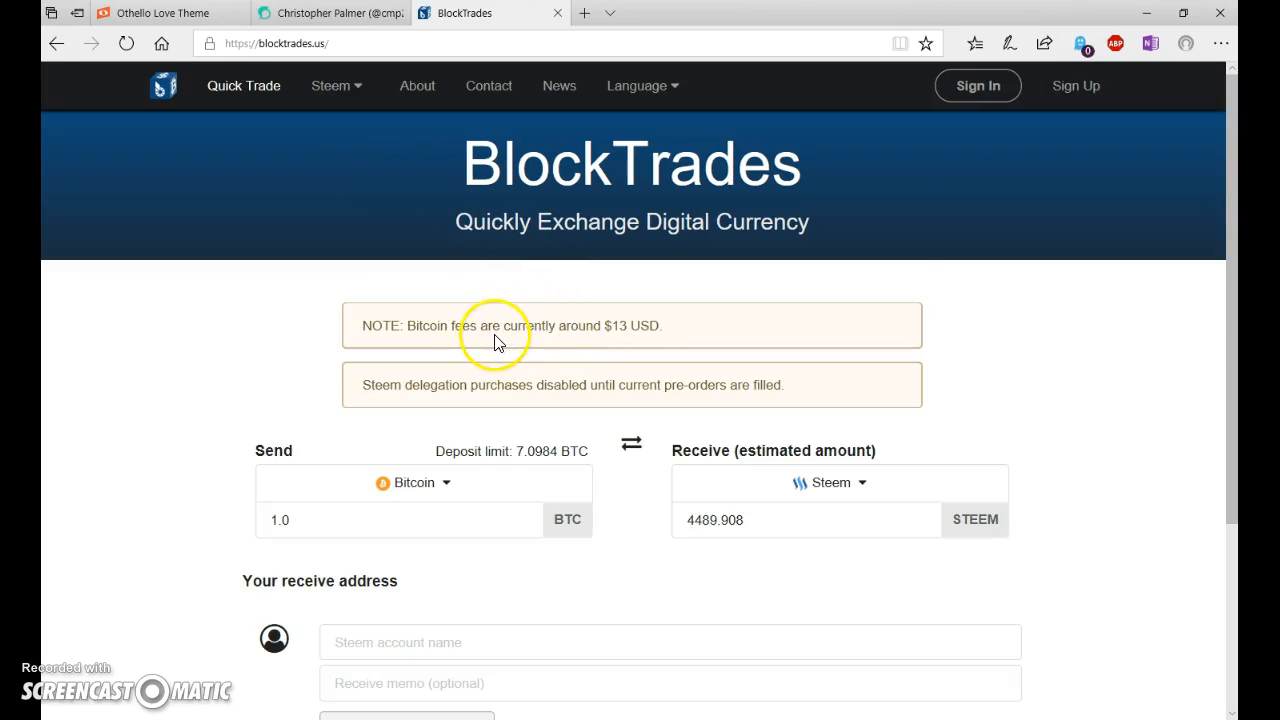
# Select Steem Dollar as the coin to send on BlockTrades.
pyautogui.click(413, 482)
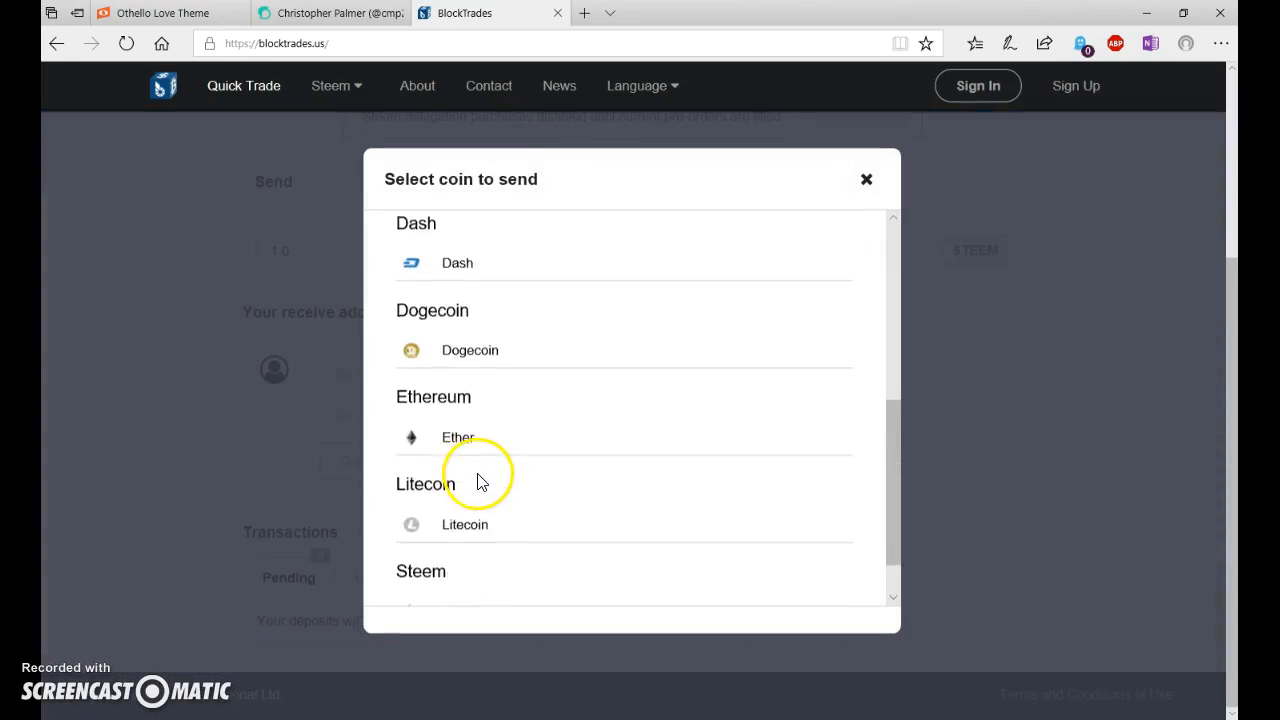
pyautogui.click(866, 179)
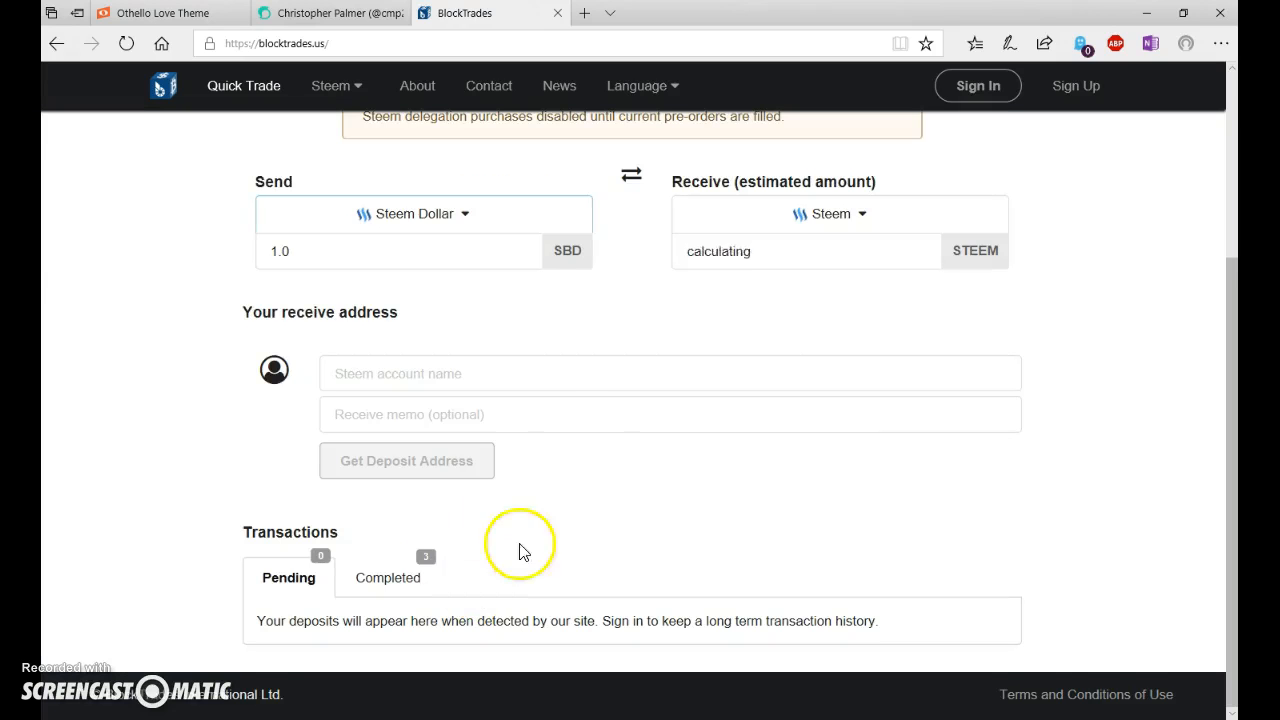
pyautogui.click(830, 213)
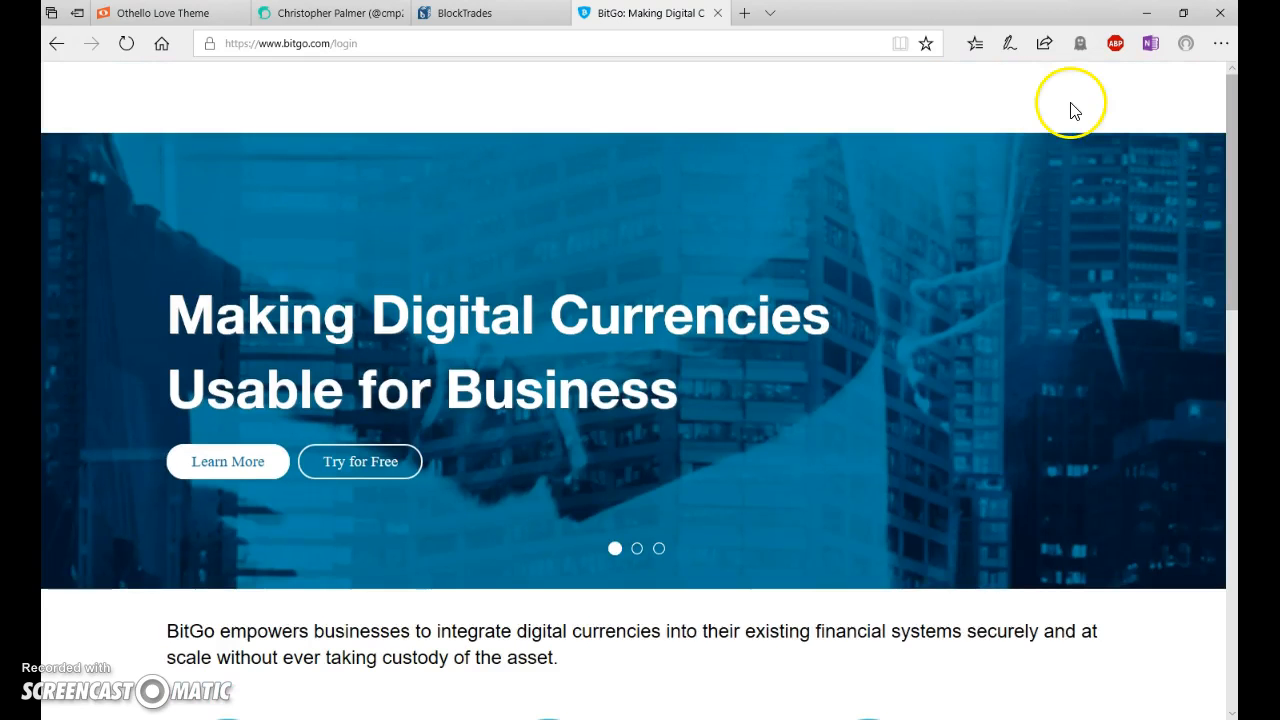
# Log in to BitGo and show the Christopher LTC wallet's receive address.
pyautogui.click(1050, 97)
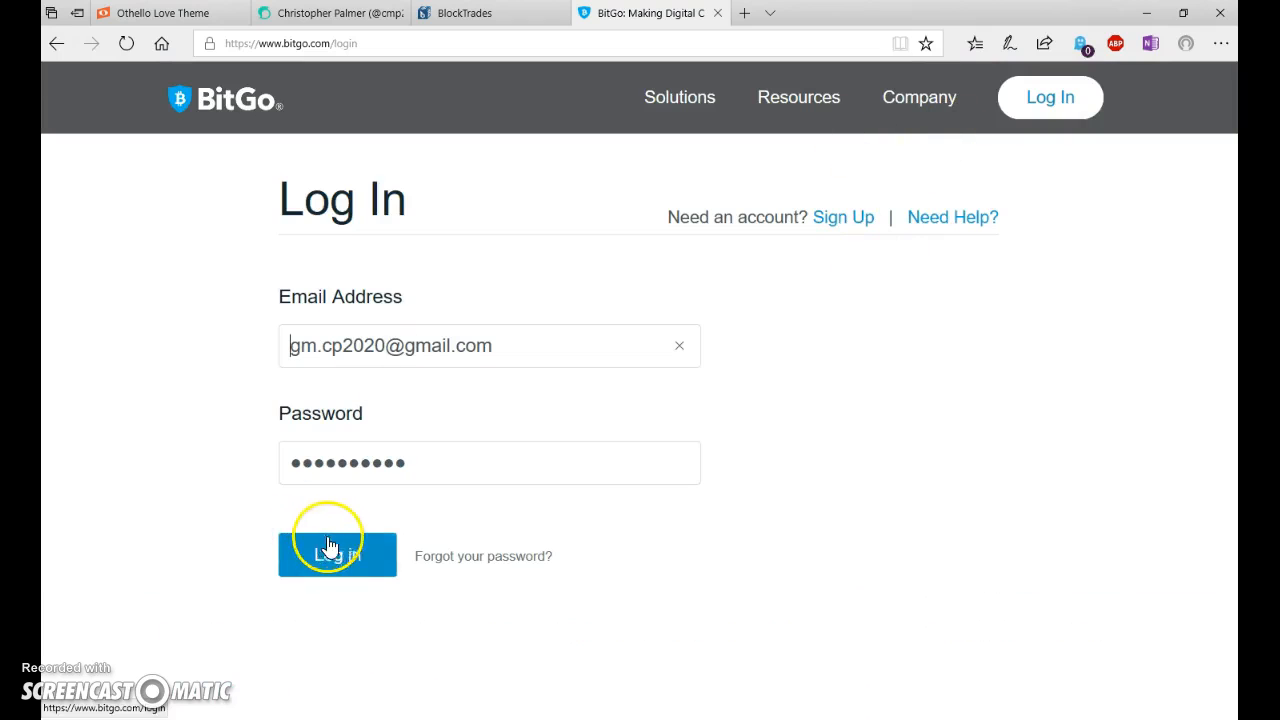
pyautogui.click(337, 554)
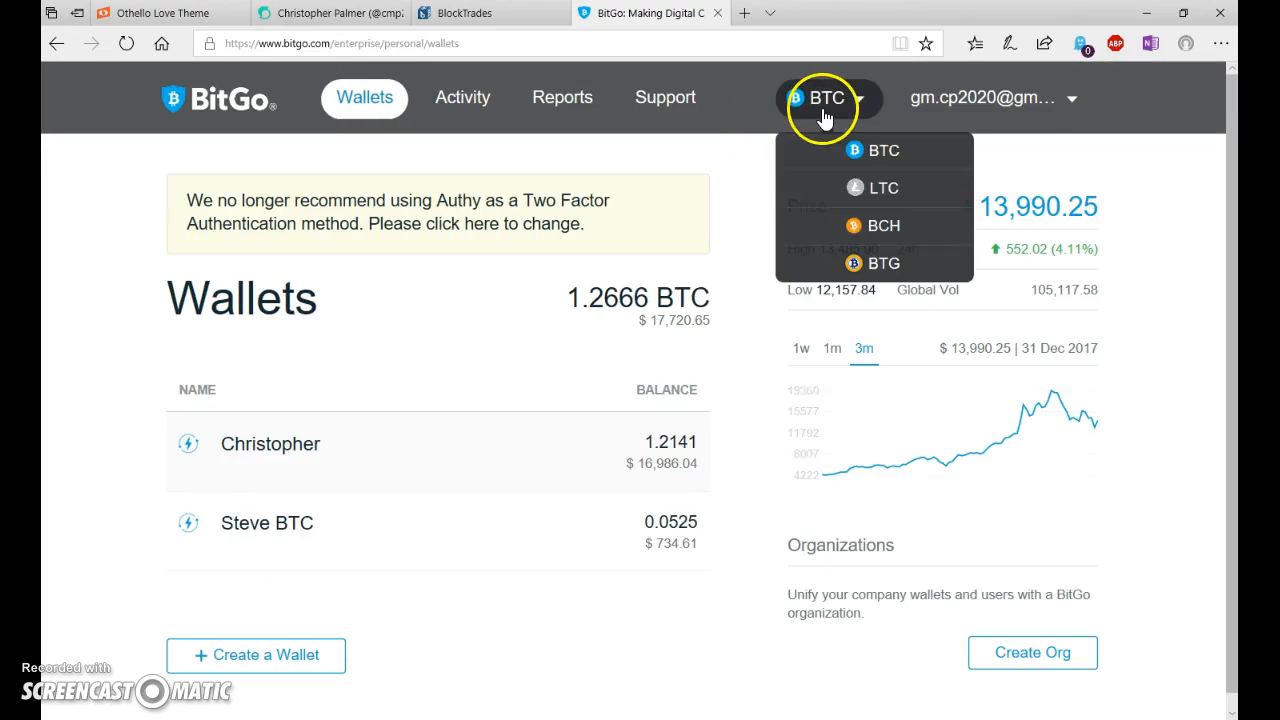
pyautogui.click(883, 188)
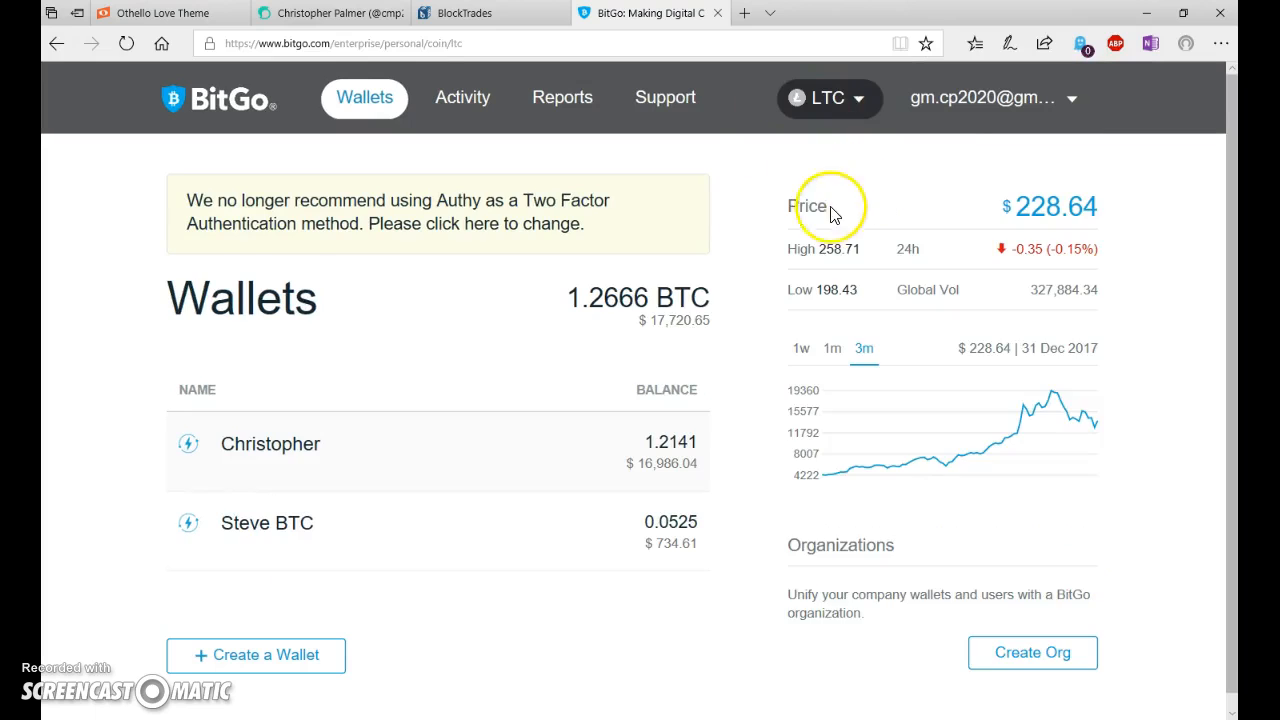
pyautogui.click(828, 98)
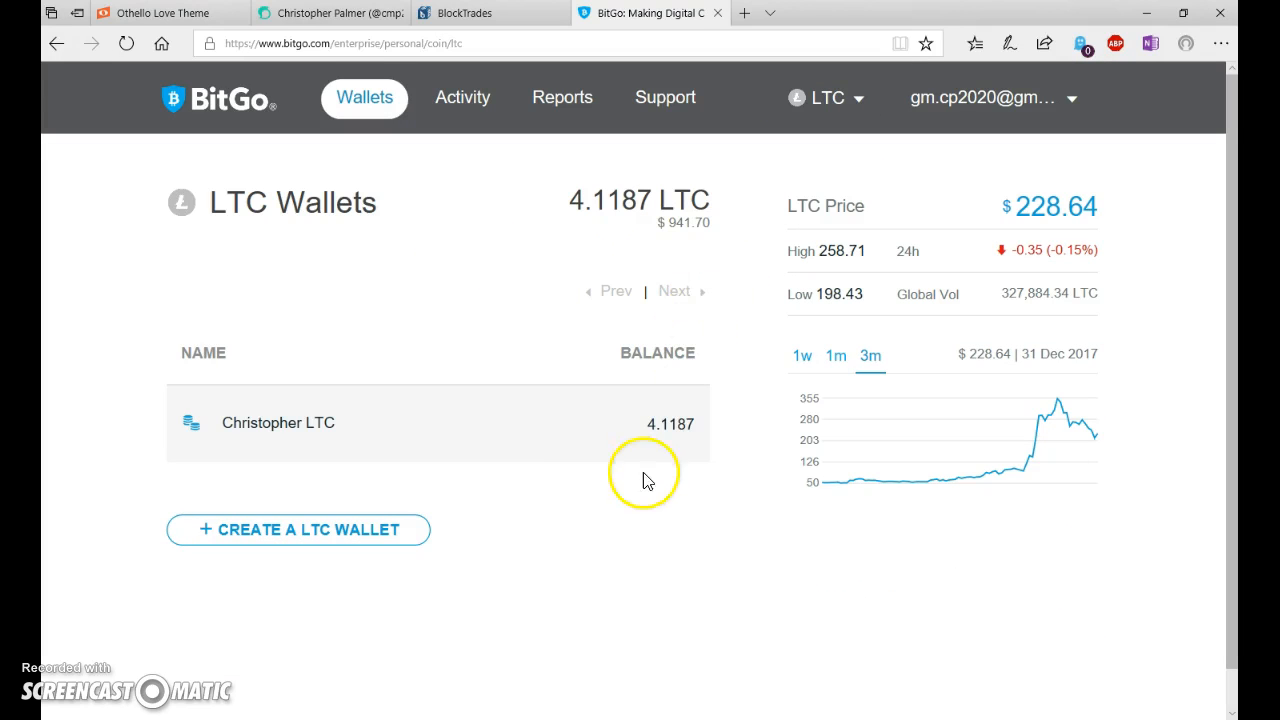
pyautogui.click(278, 422)
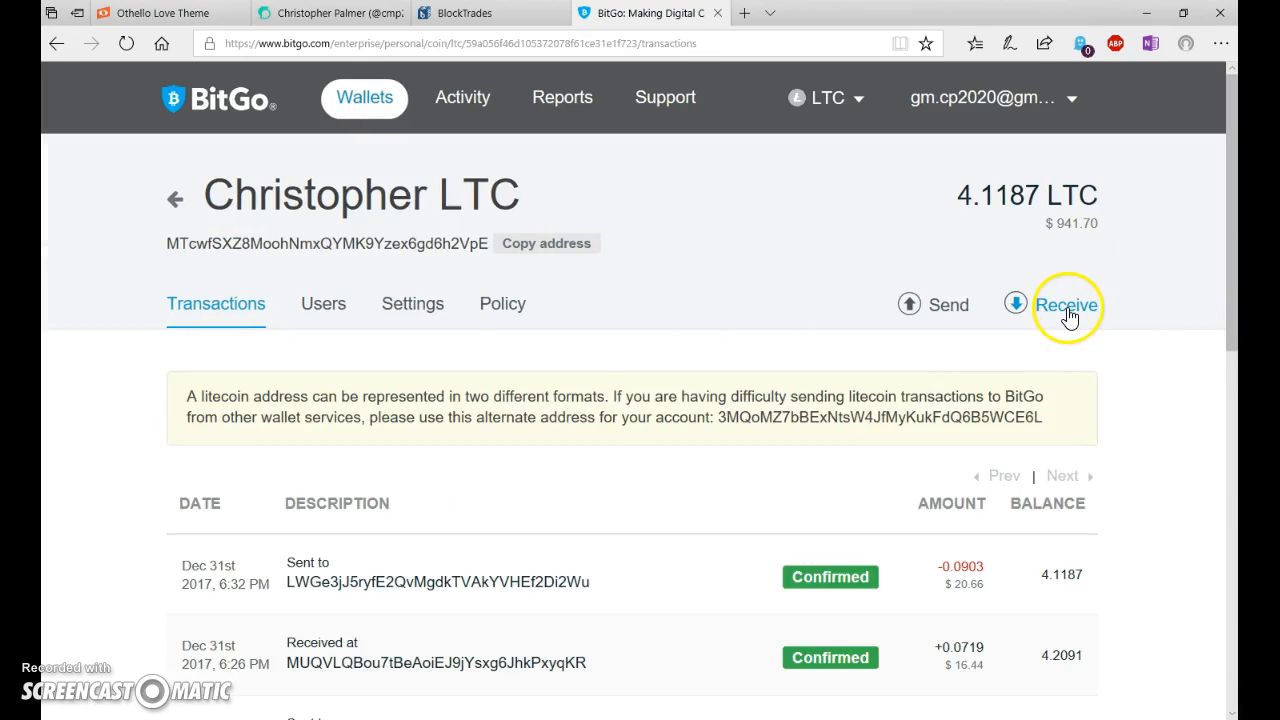
pyautogui.click(1066, 305)
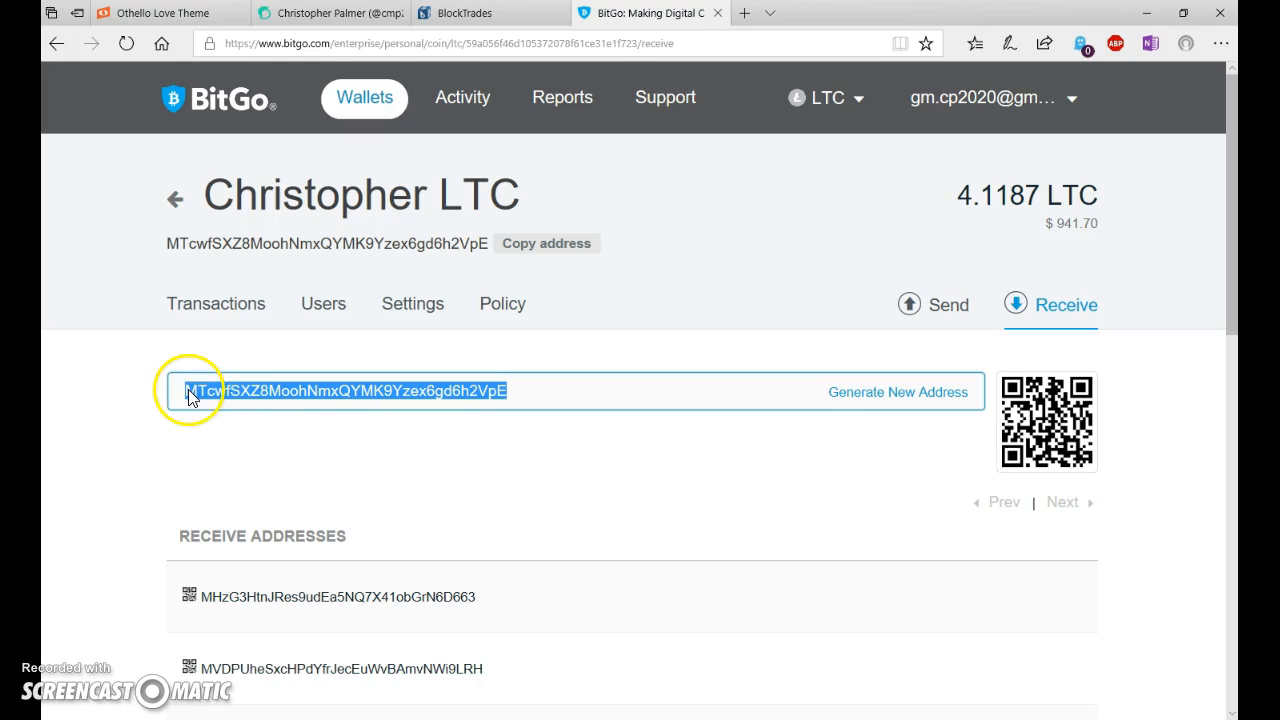
pyautogui.click(490, 13)
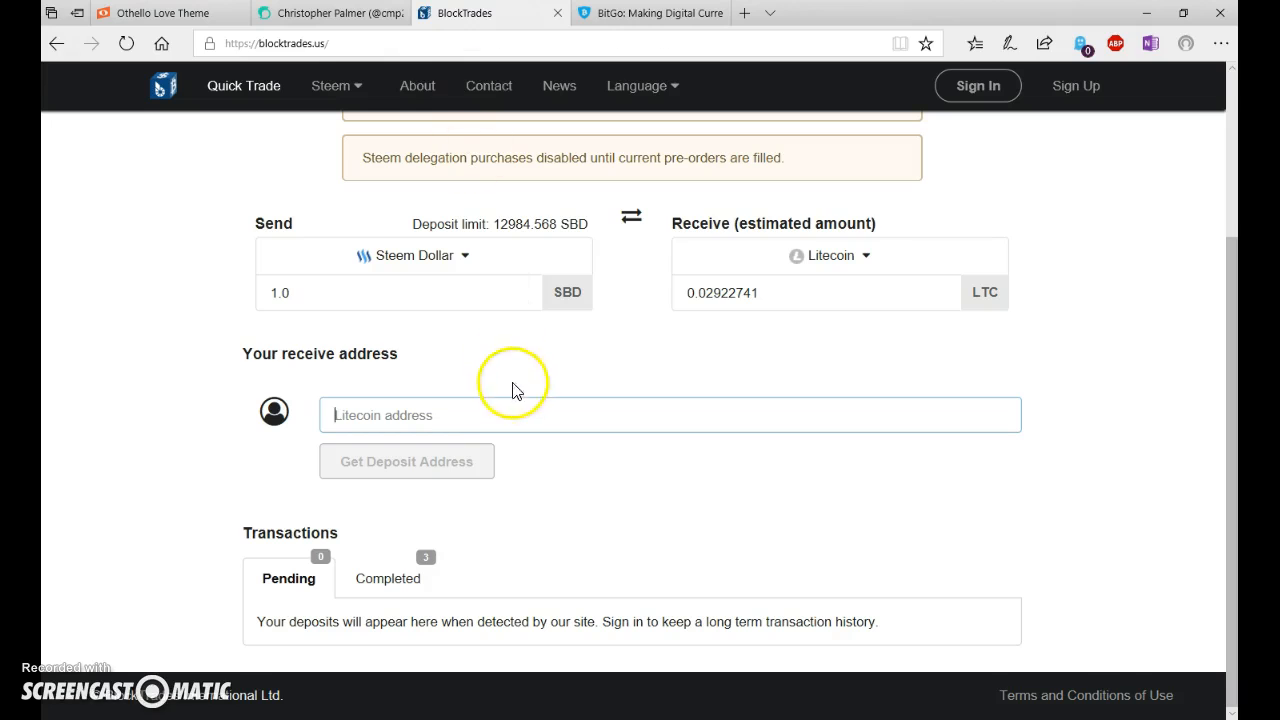
pyautogui.write('MTcwfSXZ8MoohNmxQYtMK9Yzex6gd6h2VpE')
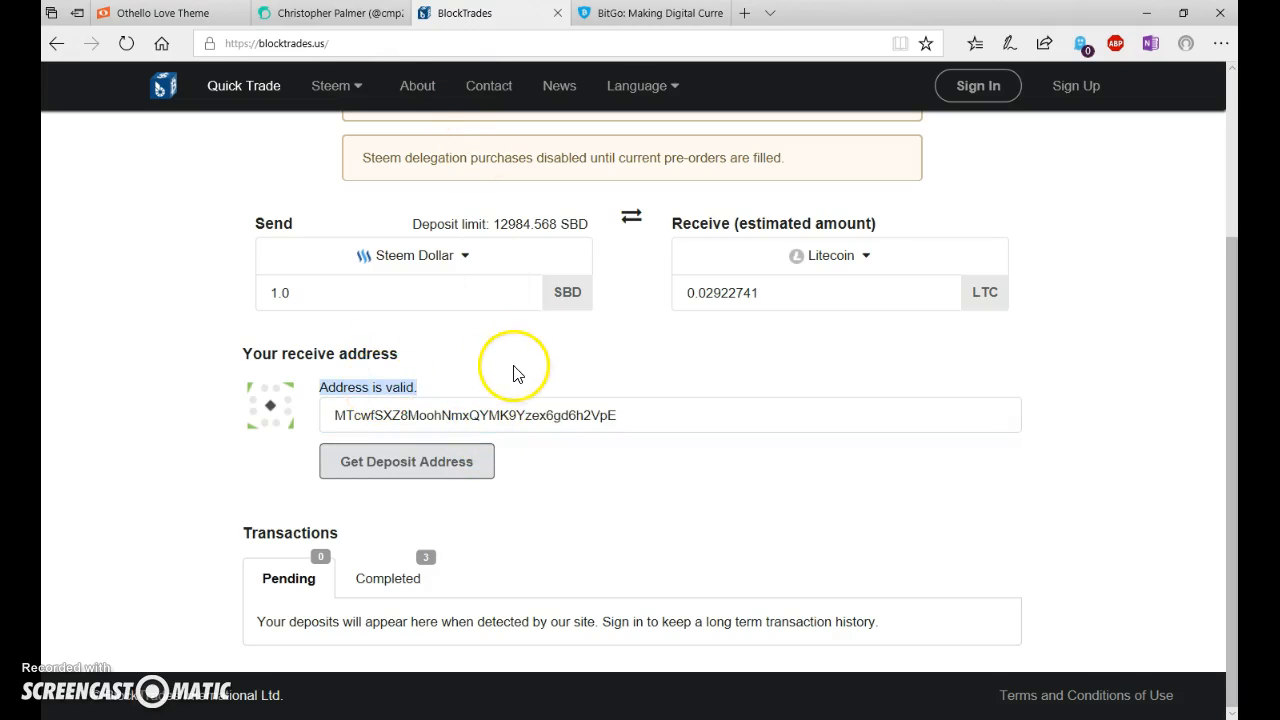
pyautogui.click(406, 461)
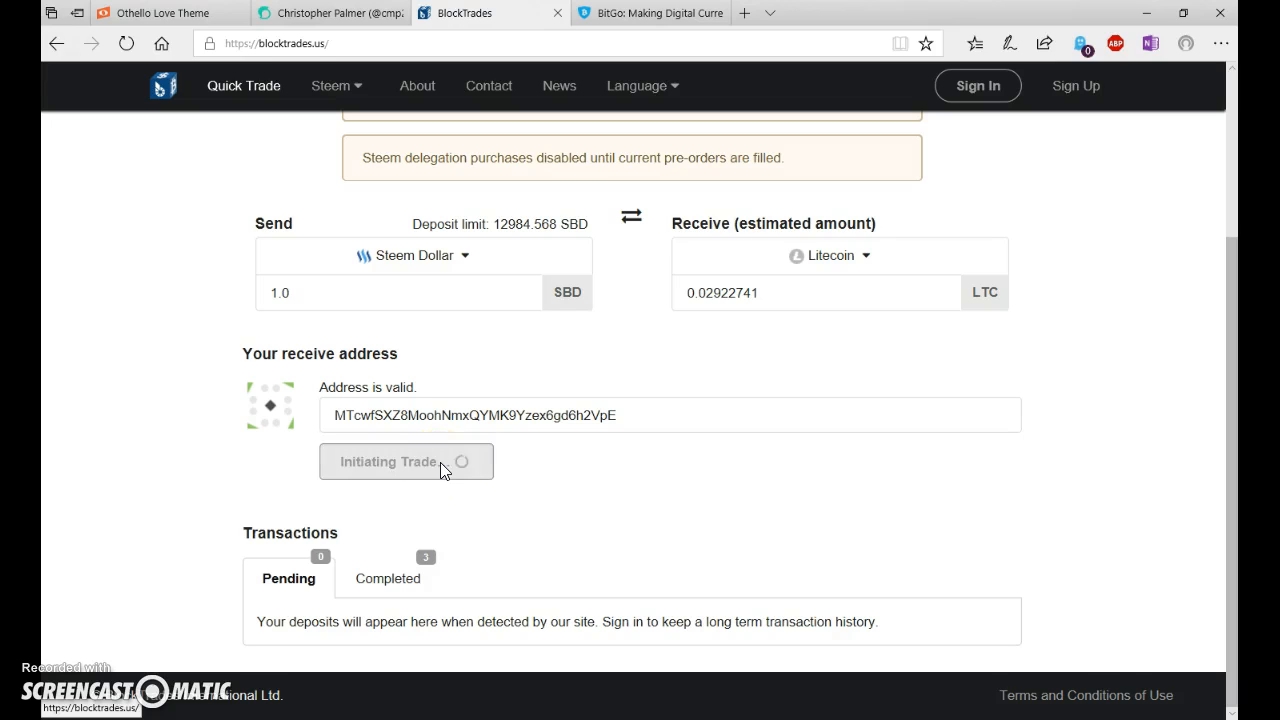
pyautogui.click(388, 461)
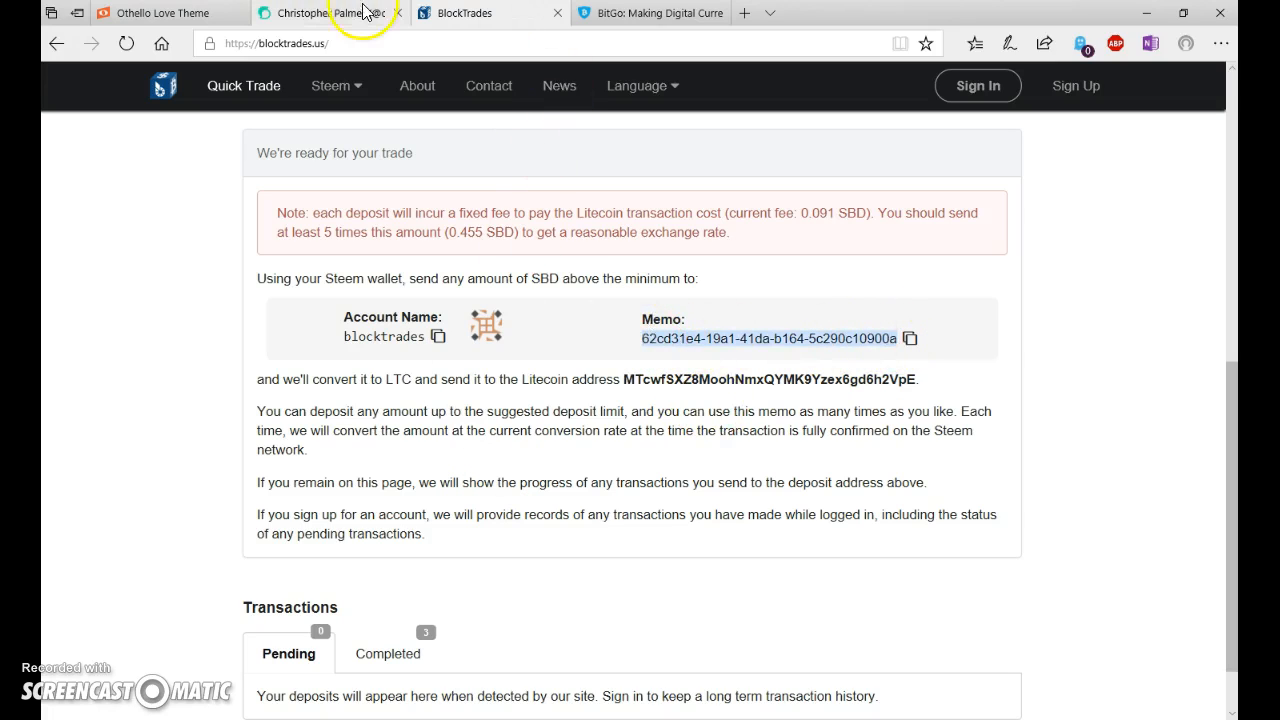
pyautogui.click(325, 13)
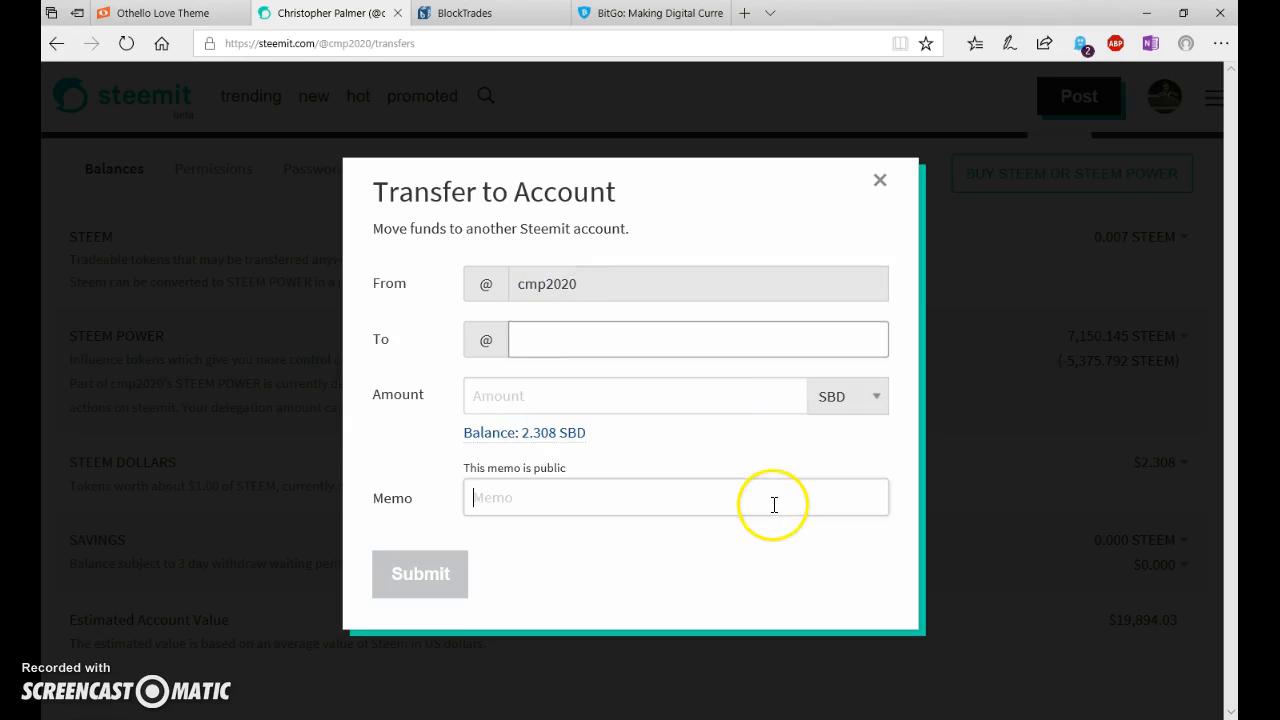
pyautogui.write('62cd31e4-19a1-41da-b164-5c290c10900a')
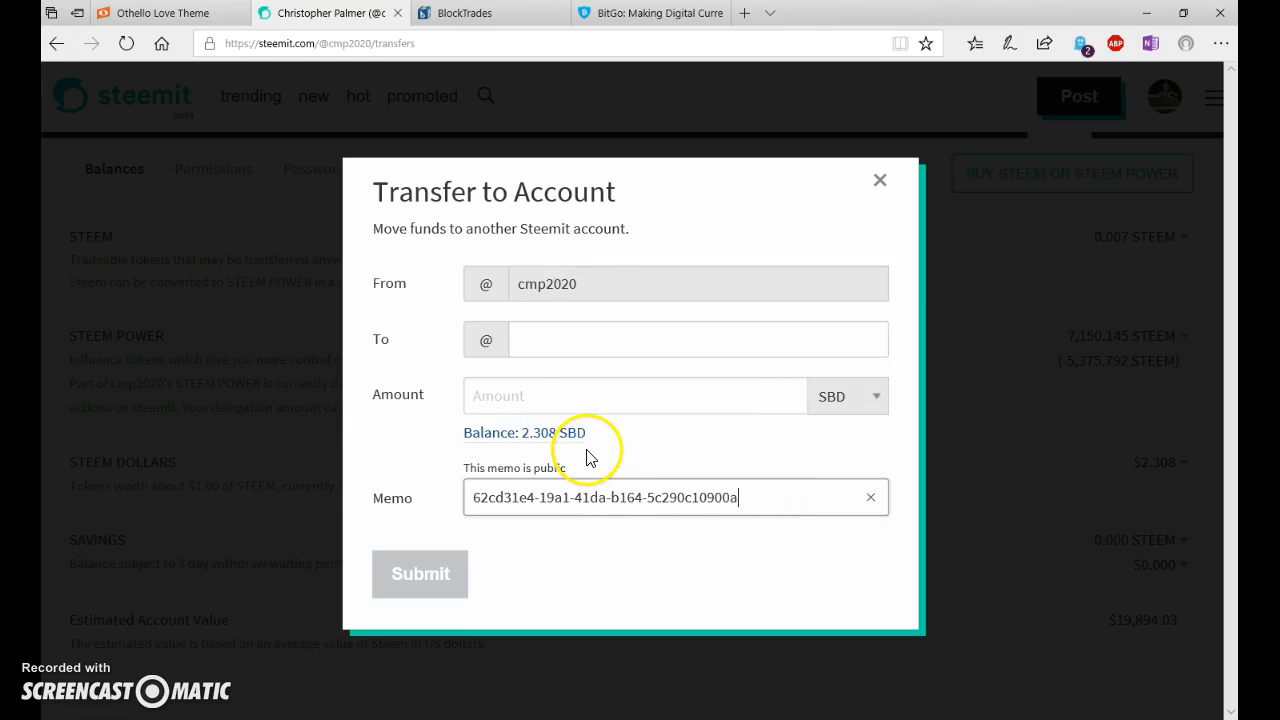
pyautogui.click(695, 338)
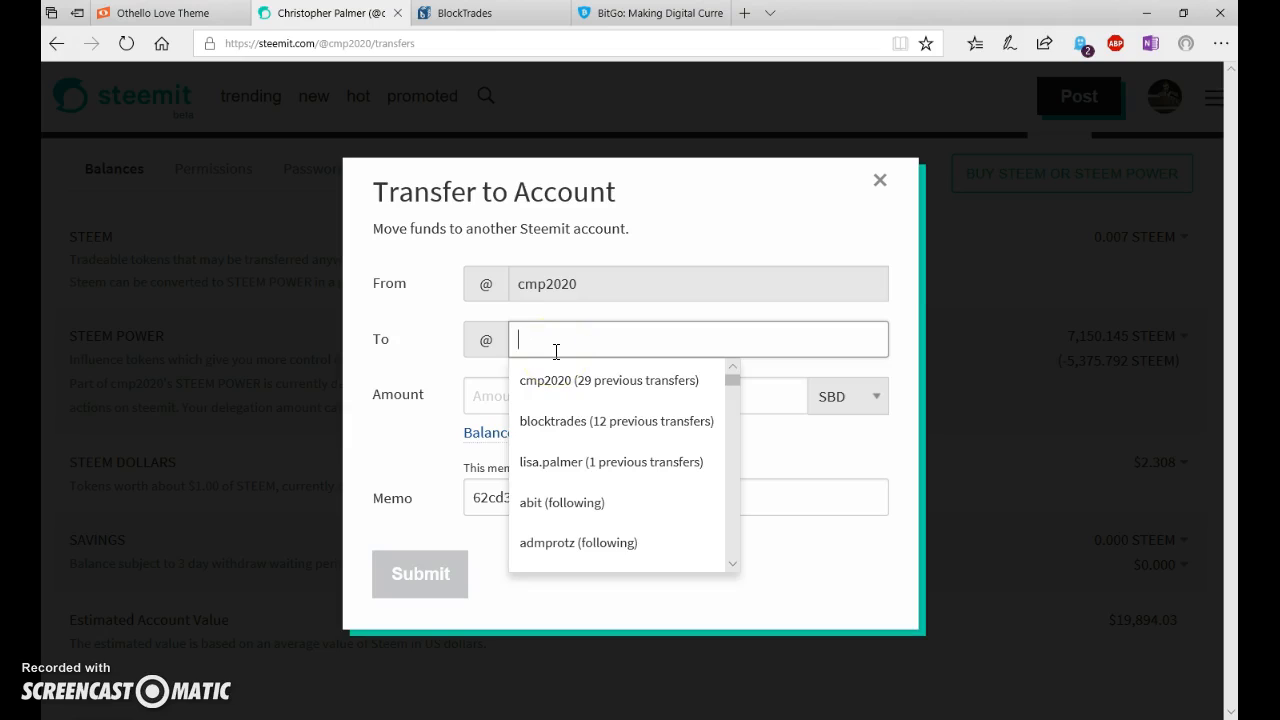
pyautogui.write('bloc')
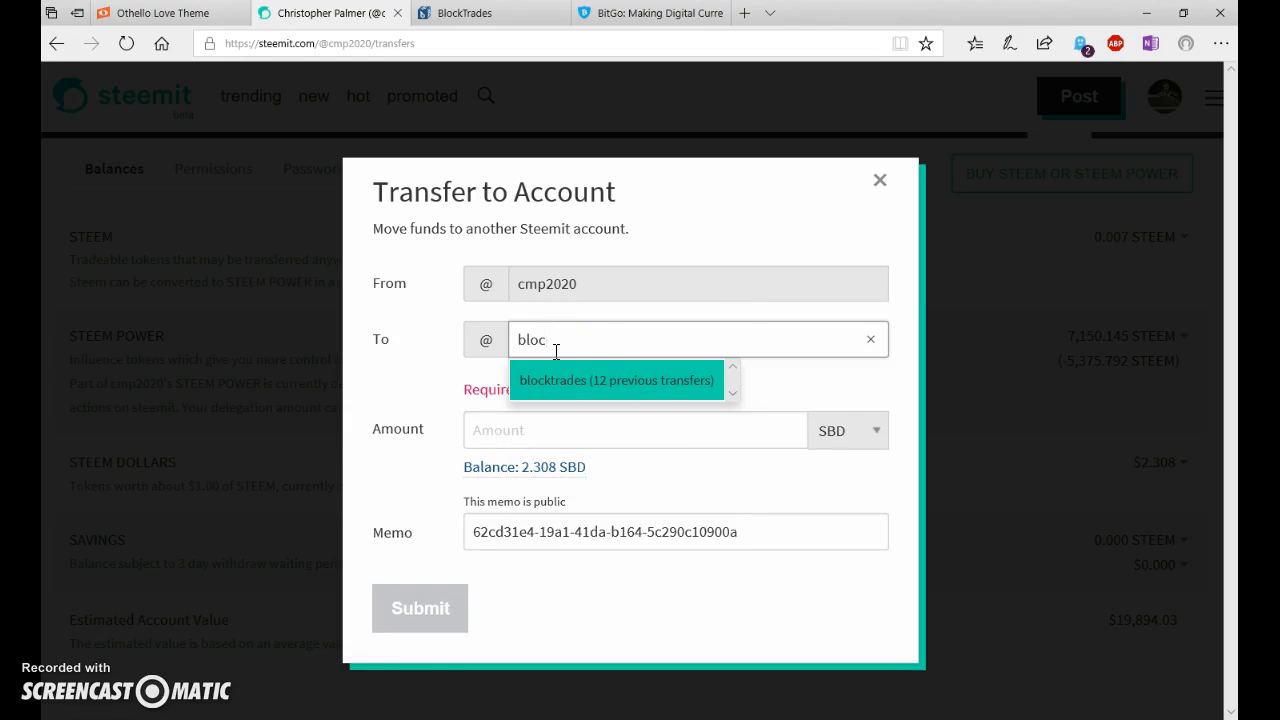
pyautogui.click(615, 380)
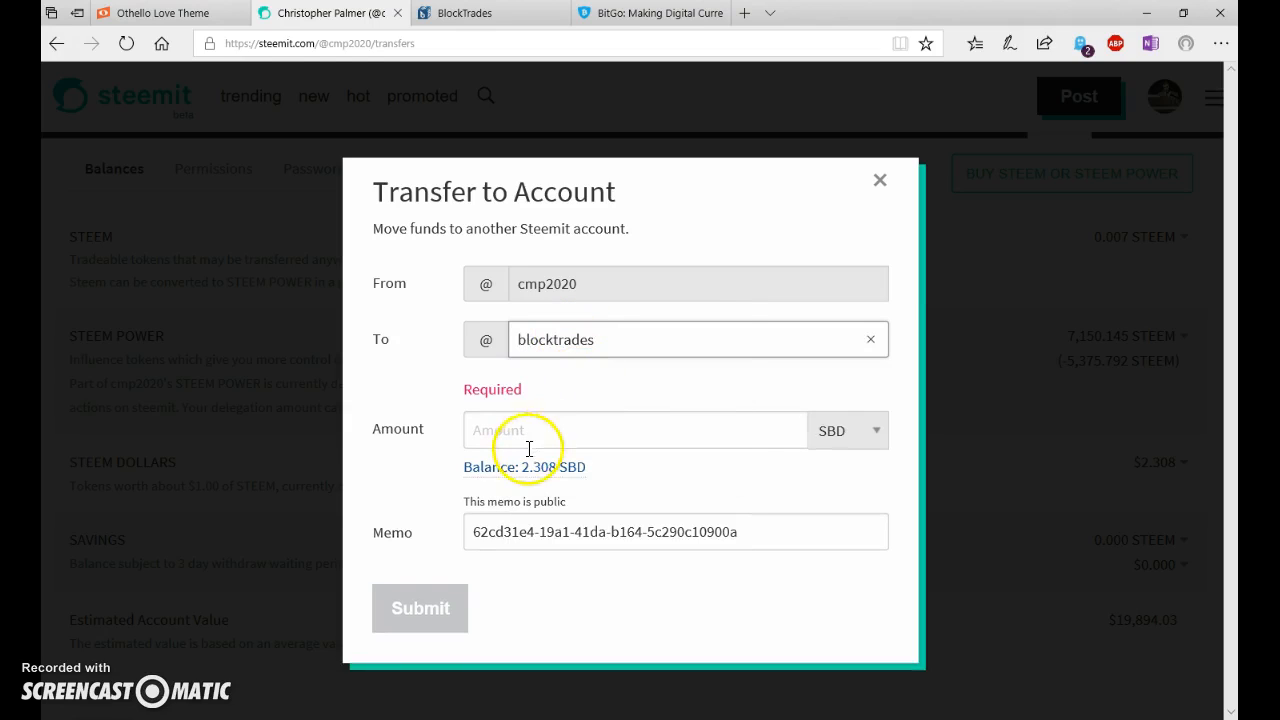
# Submit the 2.308 SBD transfer with password confirmation, then view BitGo's Litecoin transactions.
pyautogui.click(470, 13)
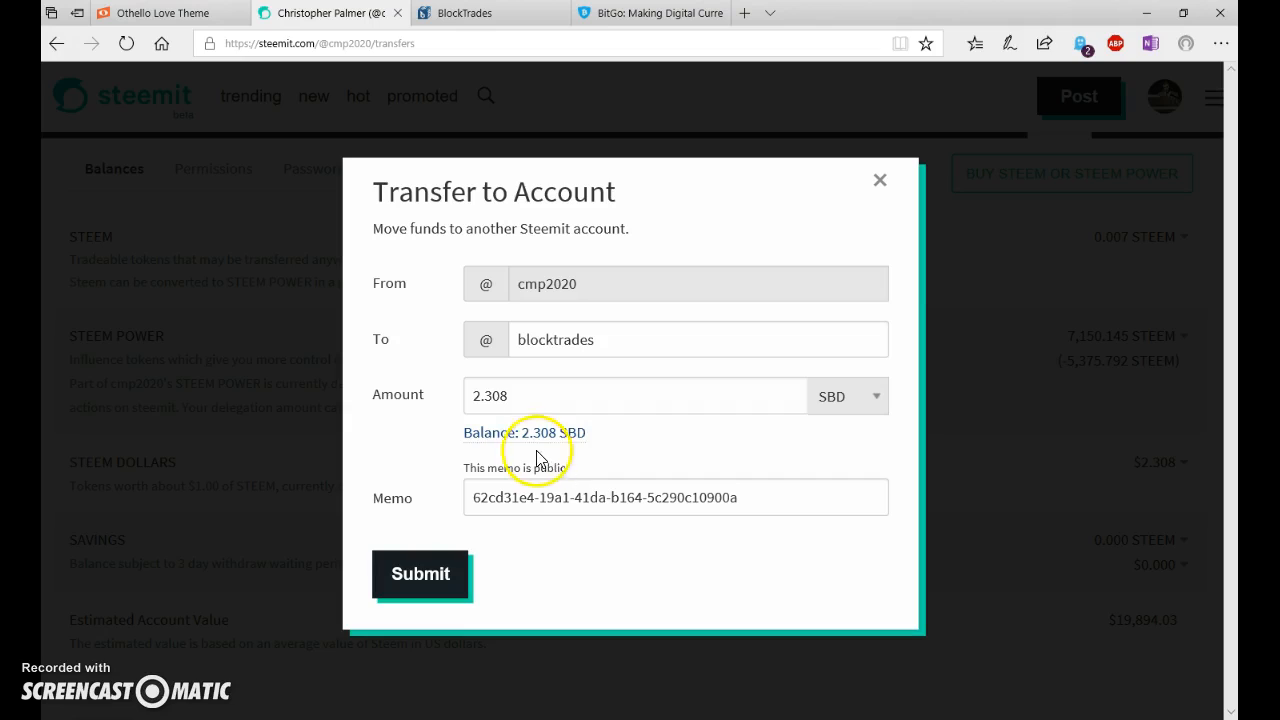
pyautogui.moveTo(450, 540)
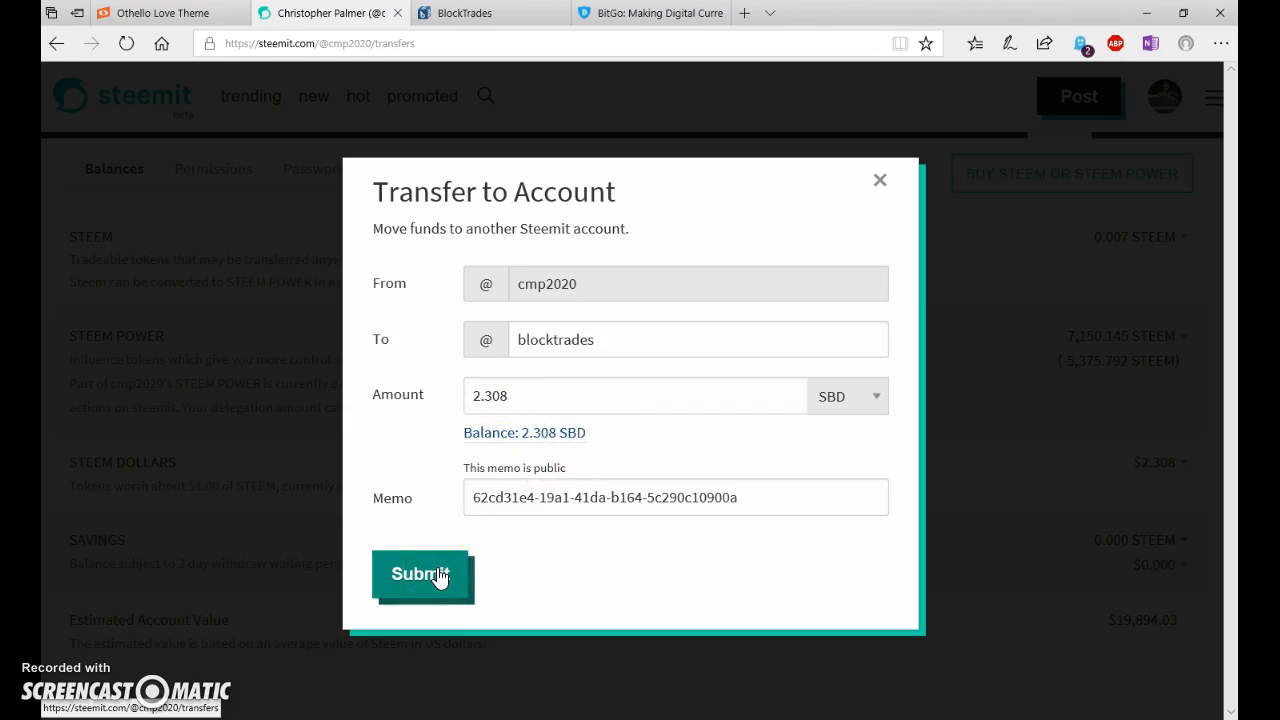
pyautogui.click(420, 575)
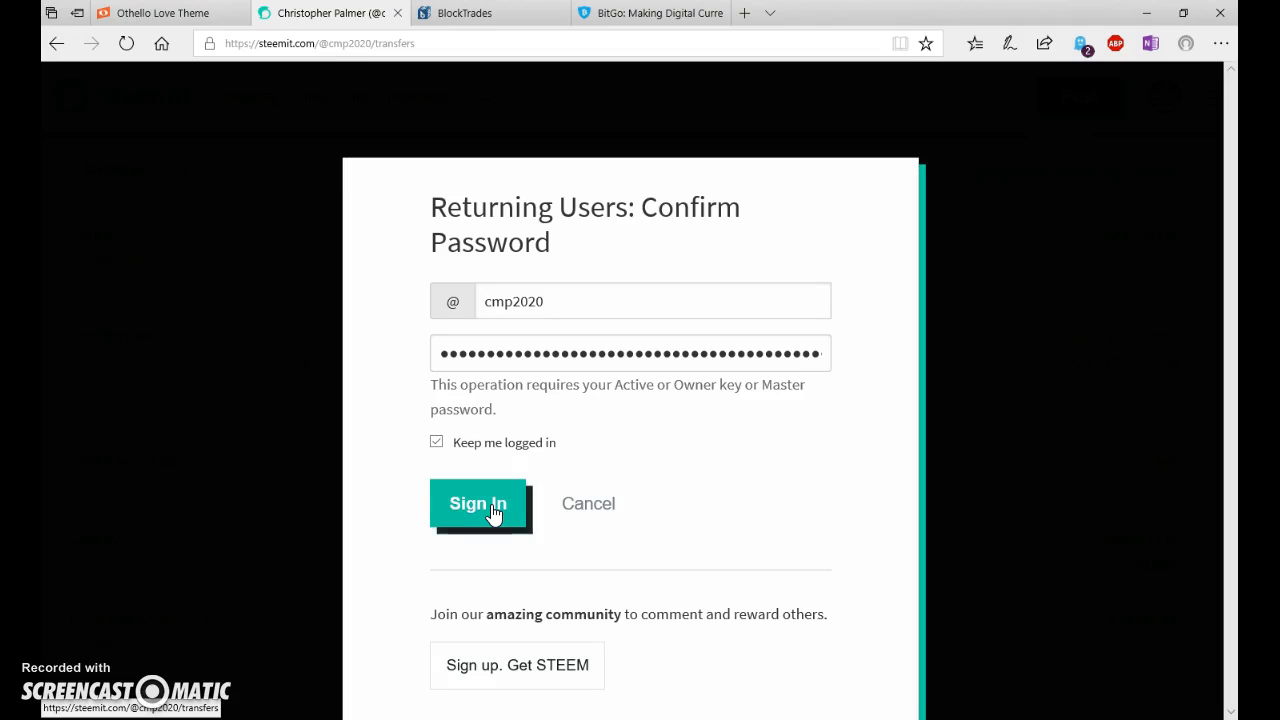
pyautogui.click(478, 503)
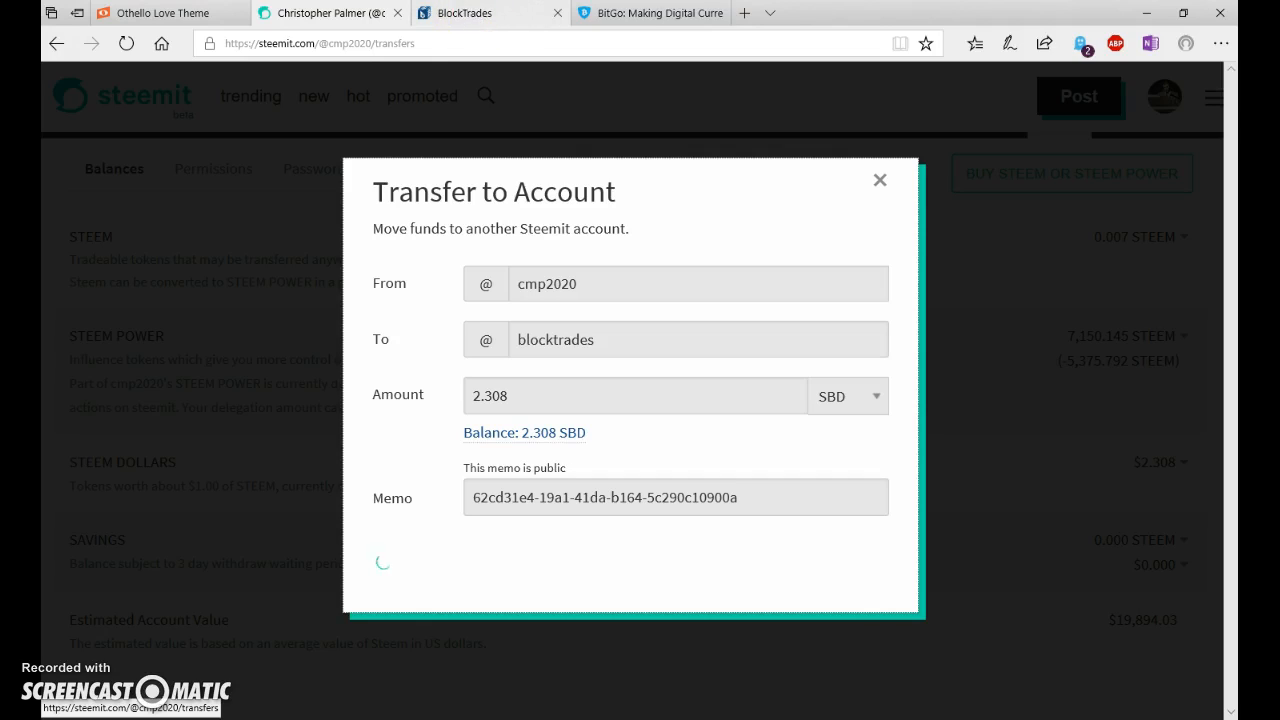
pyautogui.moveTo(490, 12)
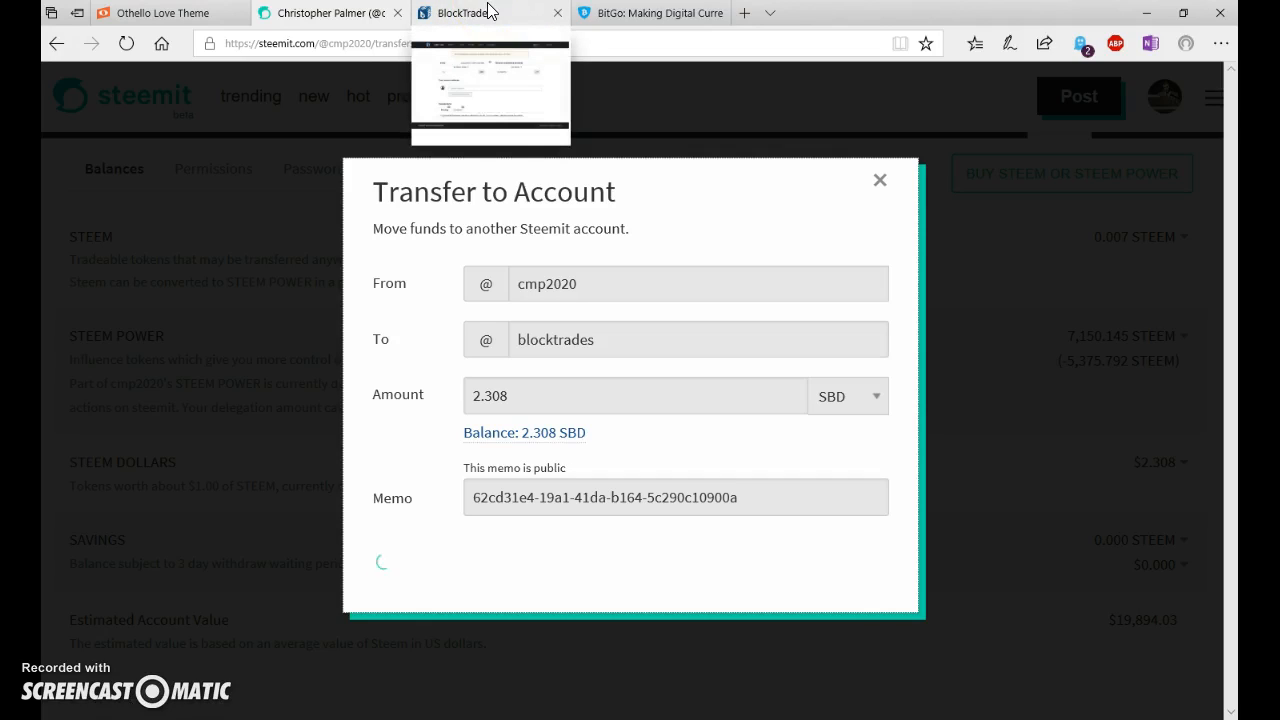
pyautogui.click(650, 13)
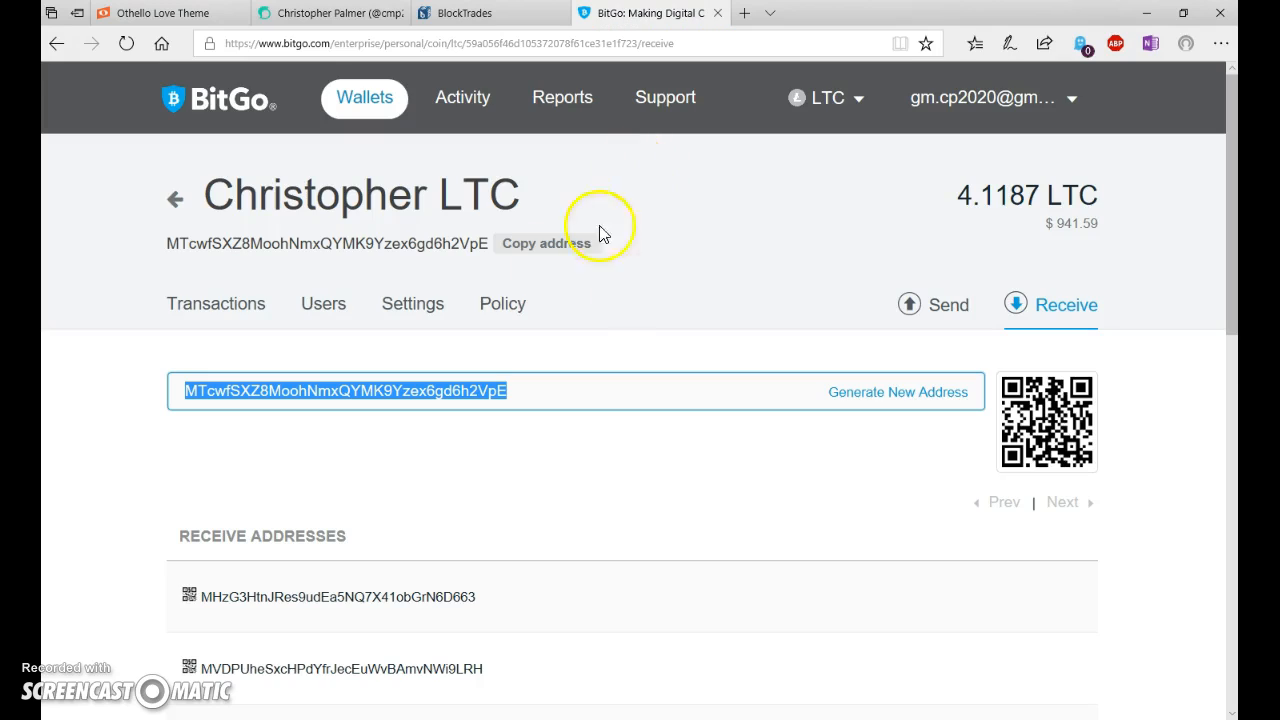
pyautogui.click(216, 303)
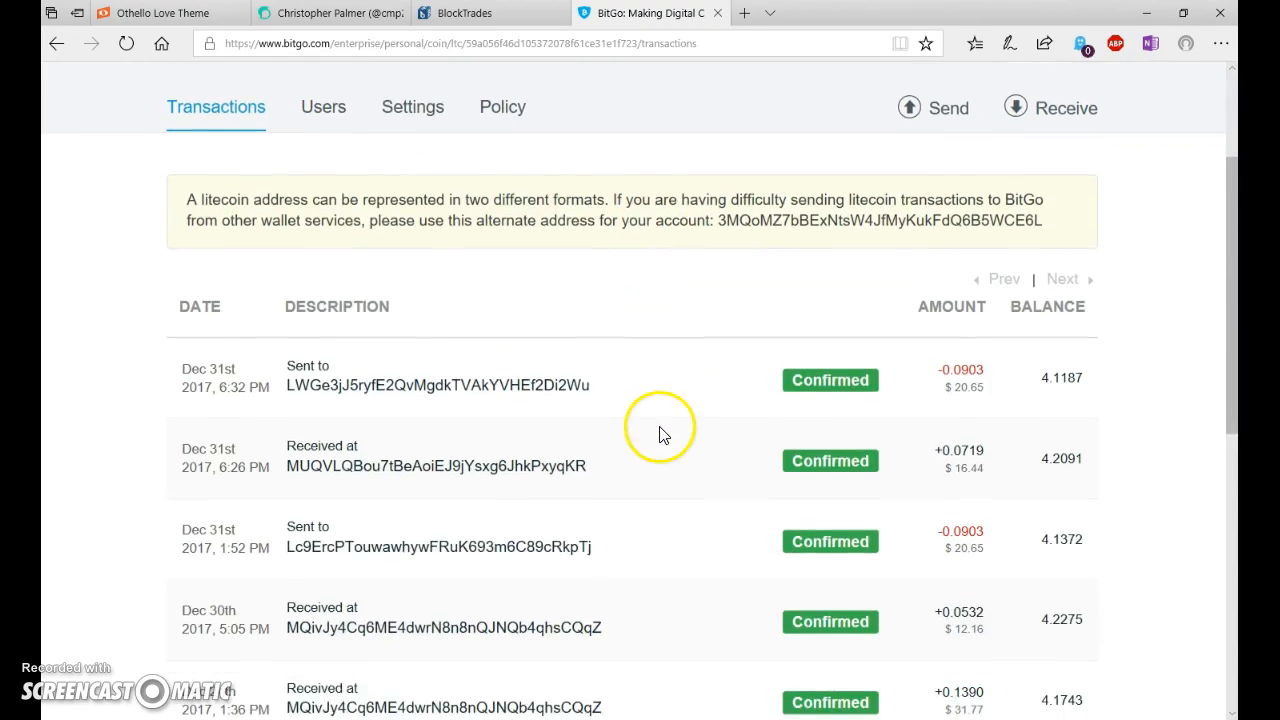
# Review BlockTrades' completed trades showing 2.308 SBD converted to 0.07068396 LTC, then return to Steemit.
pyautogui.click(463, 13)
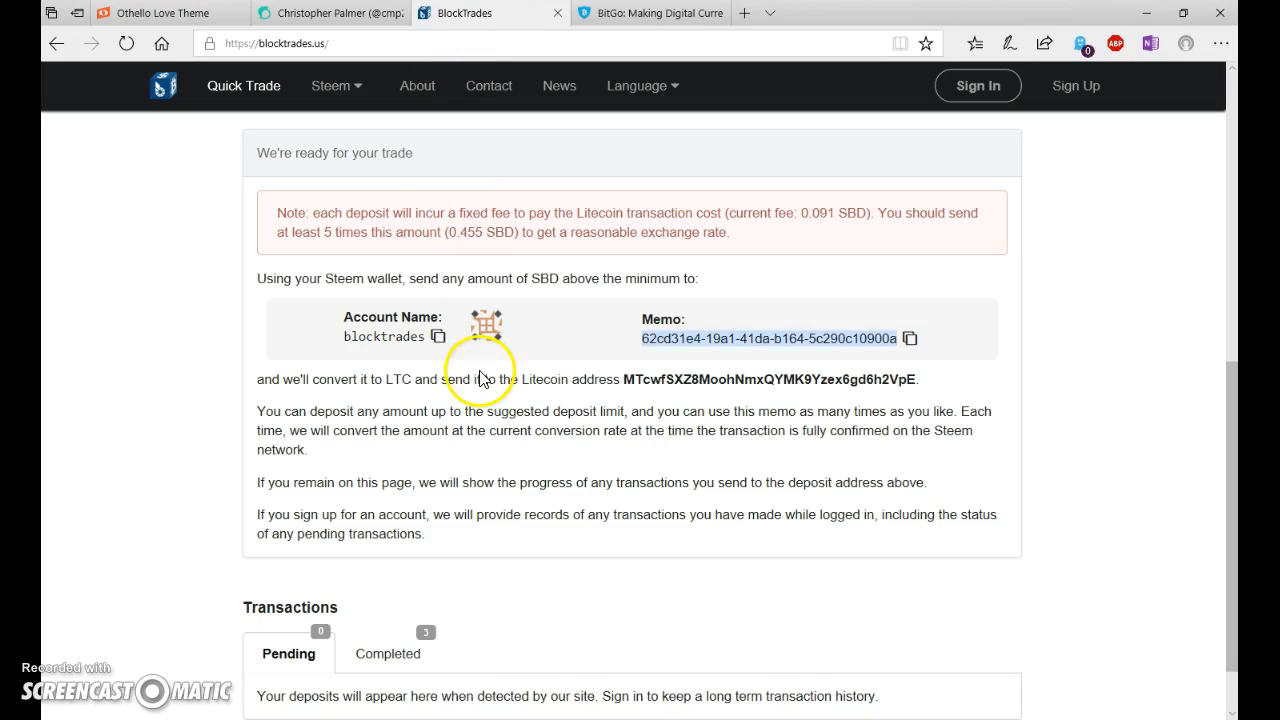
pyautogui.click(388, 578)
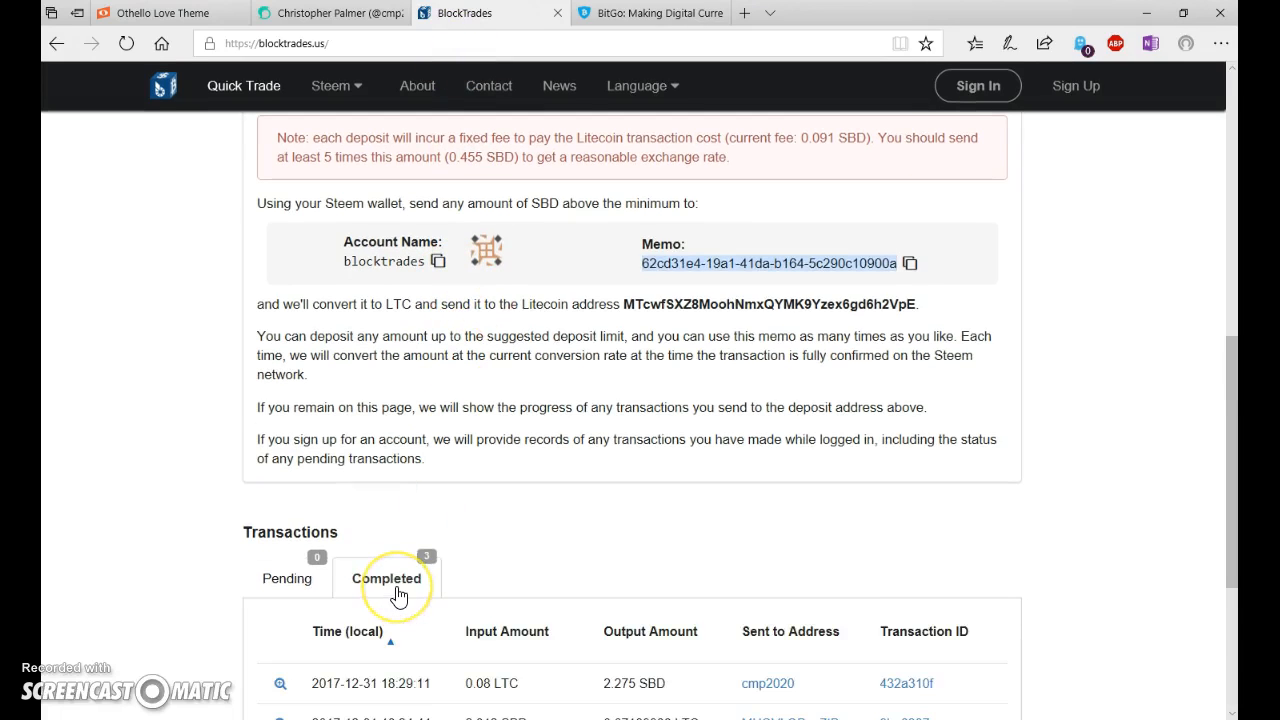
pyautogui.scroll(-3)
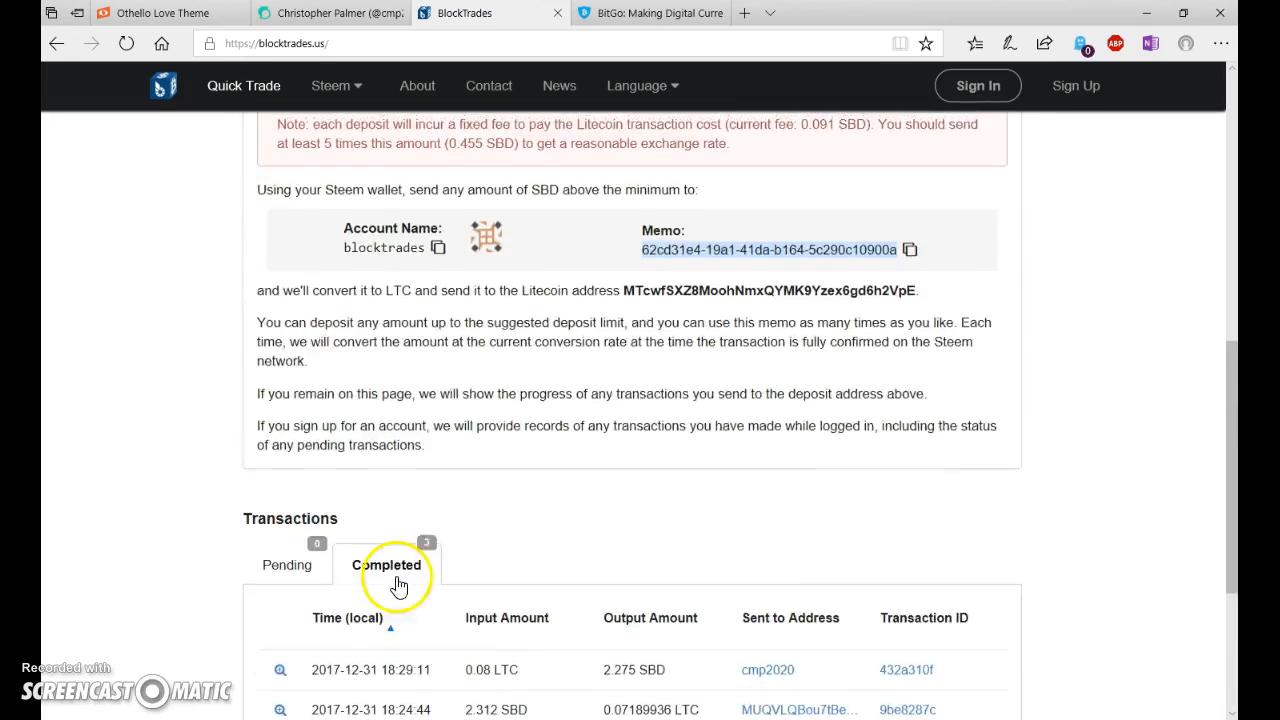
pyautogui.click(287, 570)
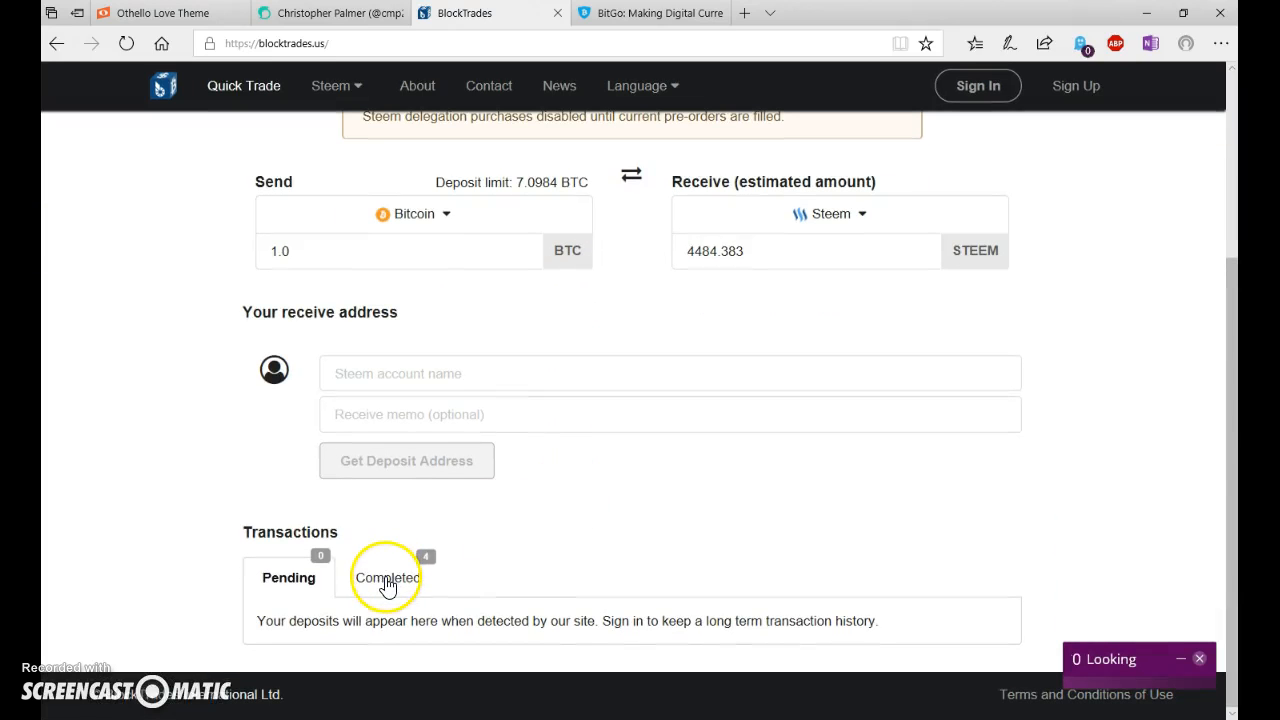
pyautogui.click(386, 577)
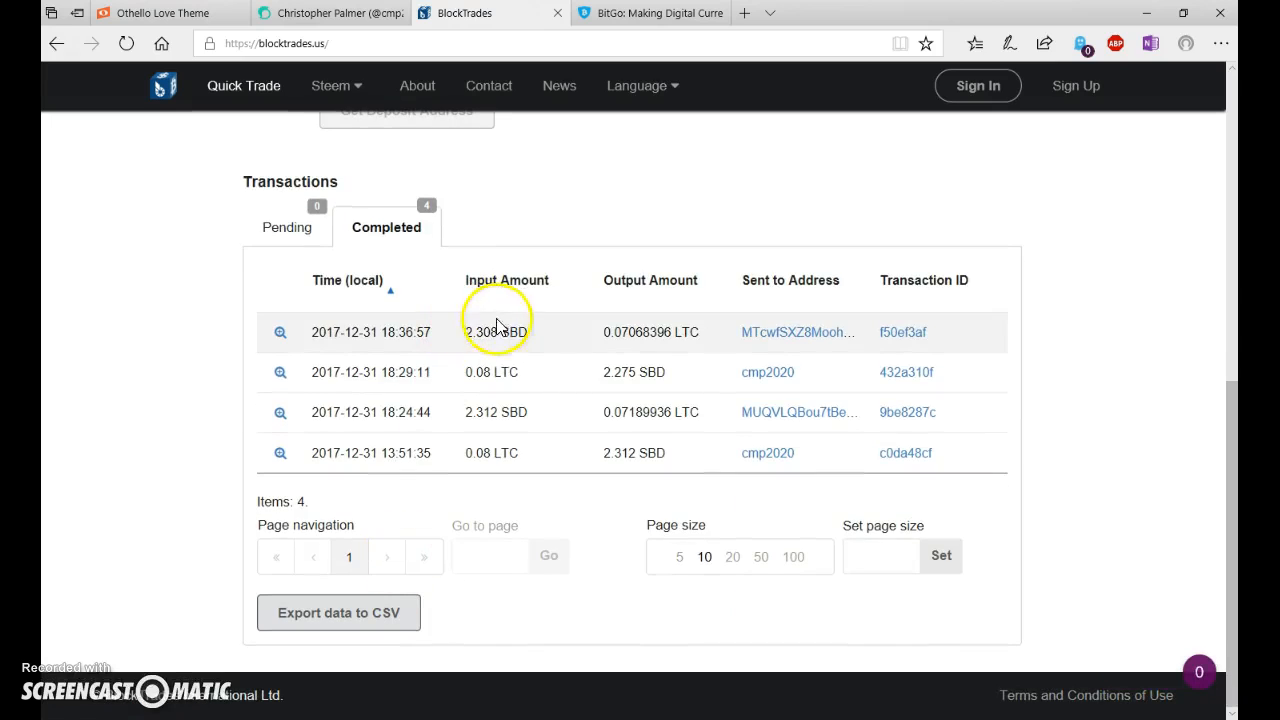
pyautogui.click(330, 13)
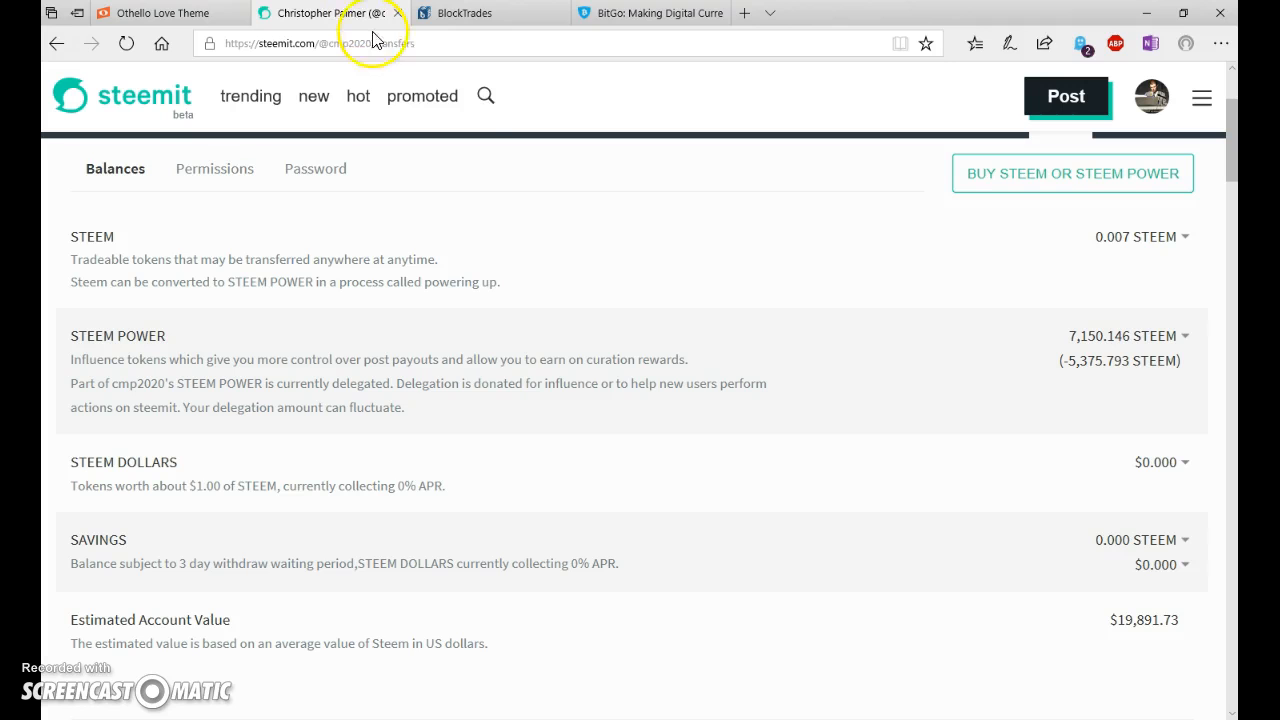
# Expand BitGo's pending +0.0707 LTC deposit and refresh the wallet's transaction list.
pyautogui.click(650, 13)
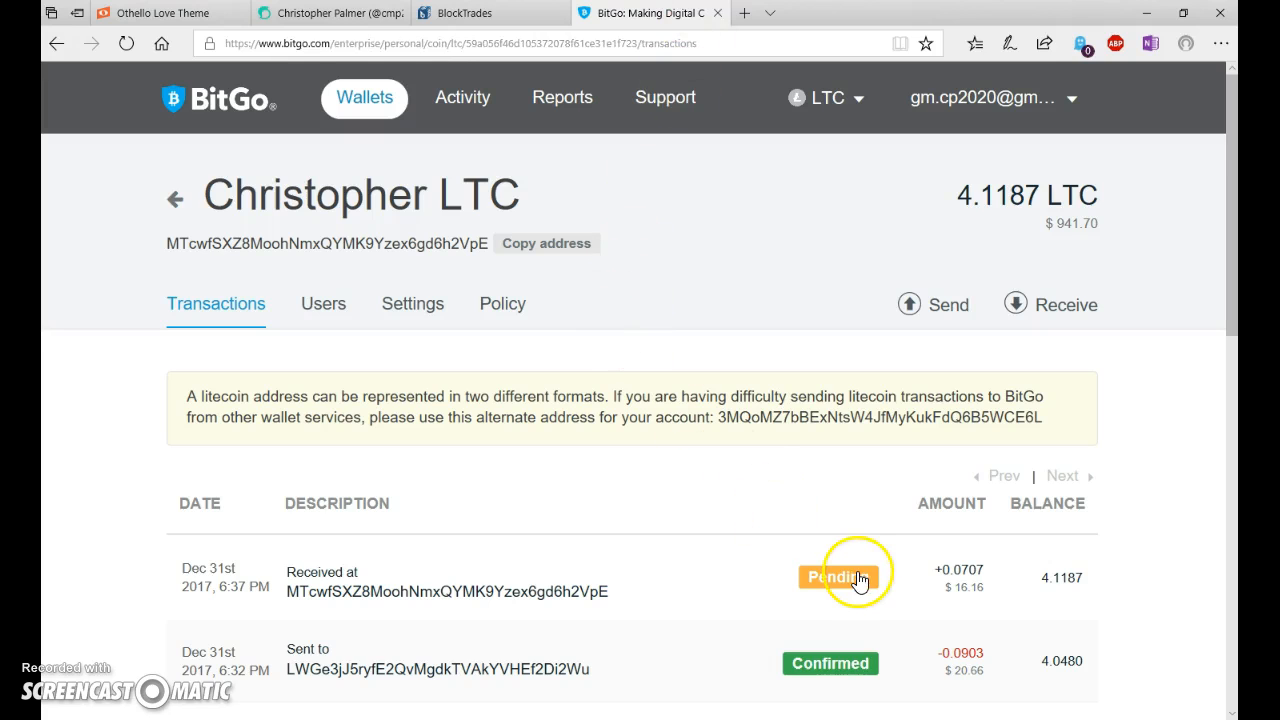
pyautogui.scroll(-3)
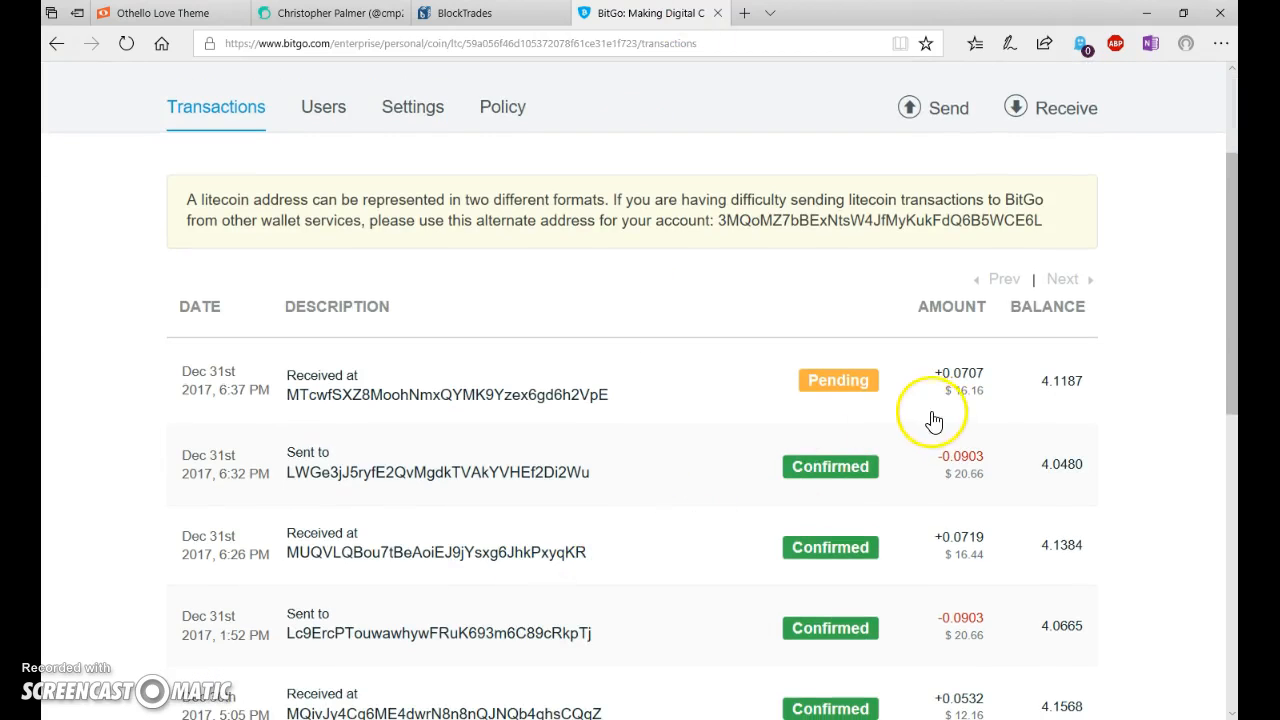
pyautogui.click(445, 385)
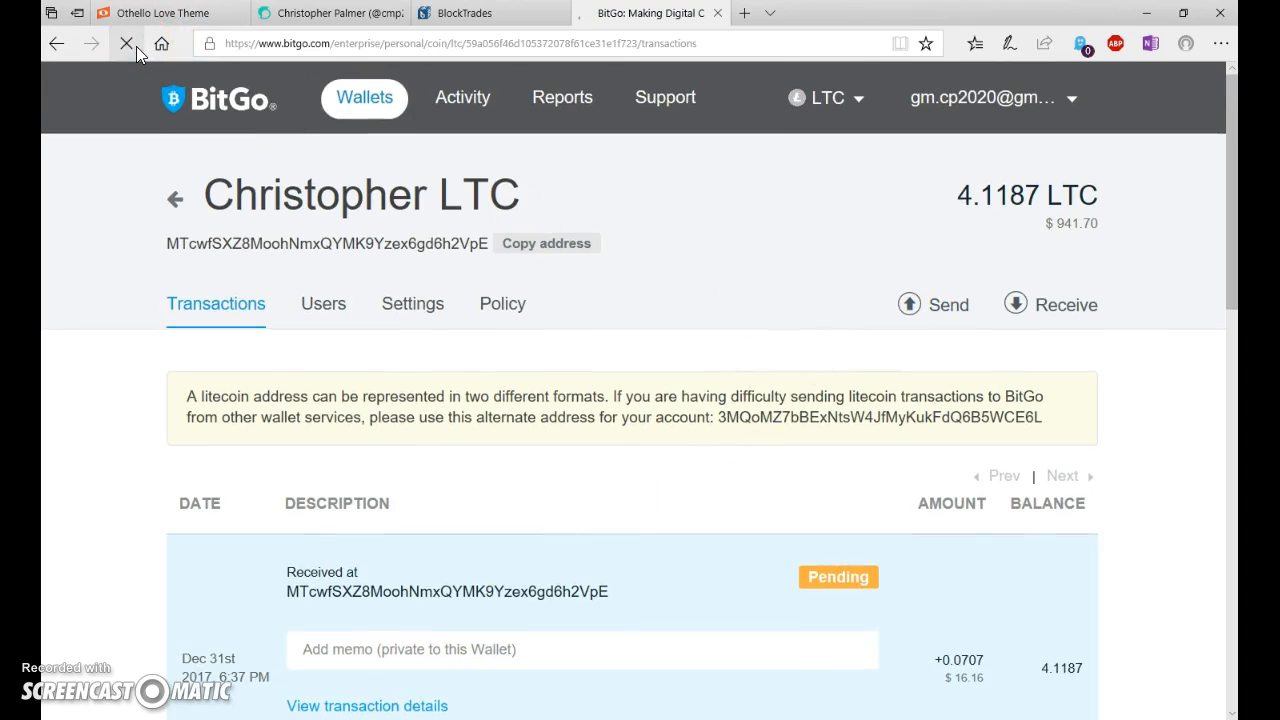
pyautogui.click(126, 43)
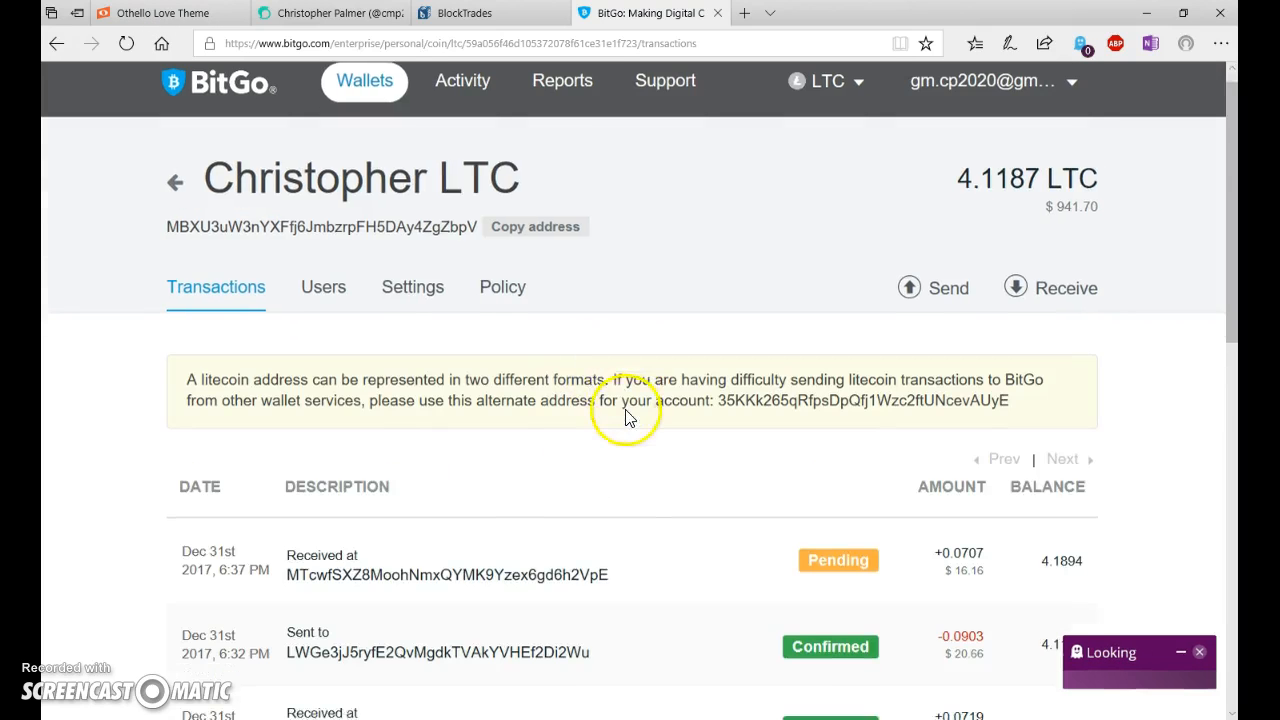
pyautogui.scroll(-3)
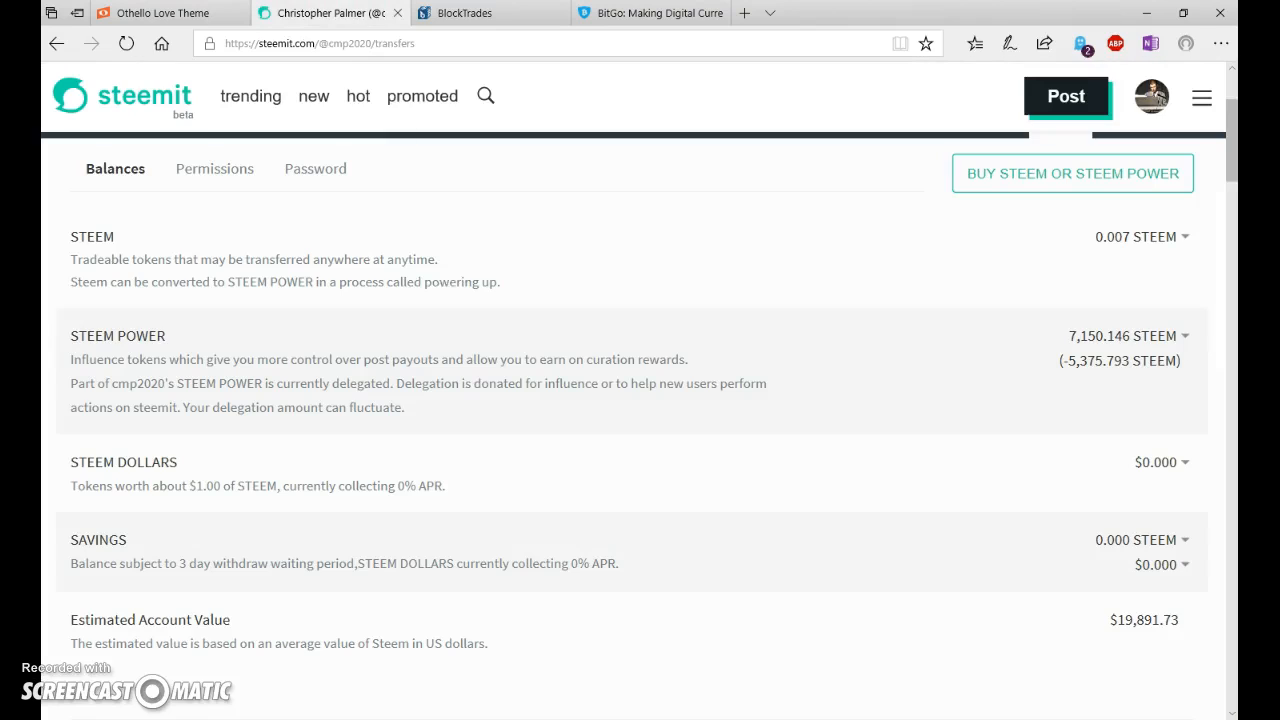
pyautogui.click(650, 13)
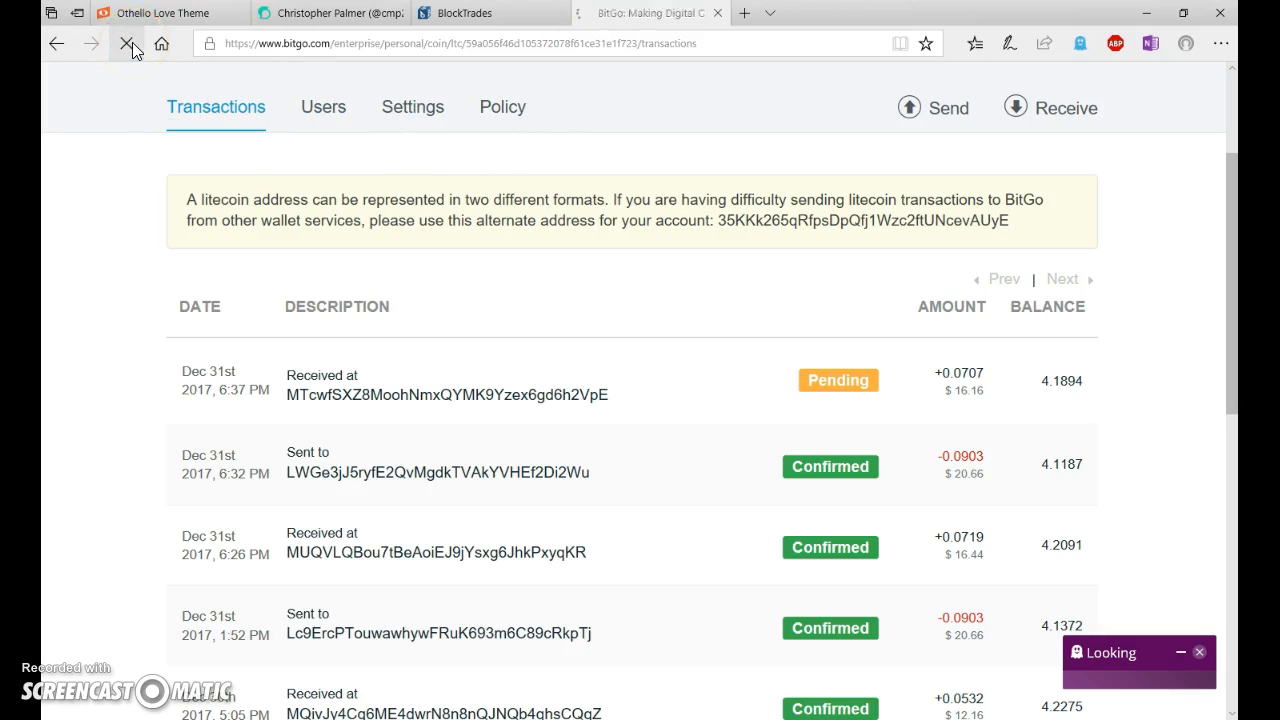
pyautogui.click(127, 43)
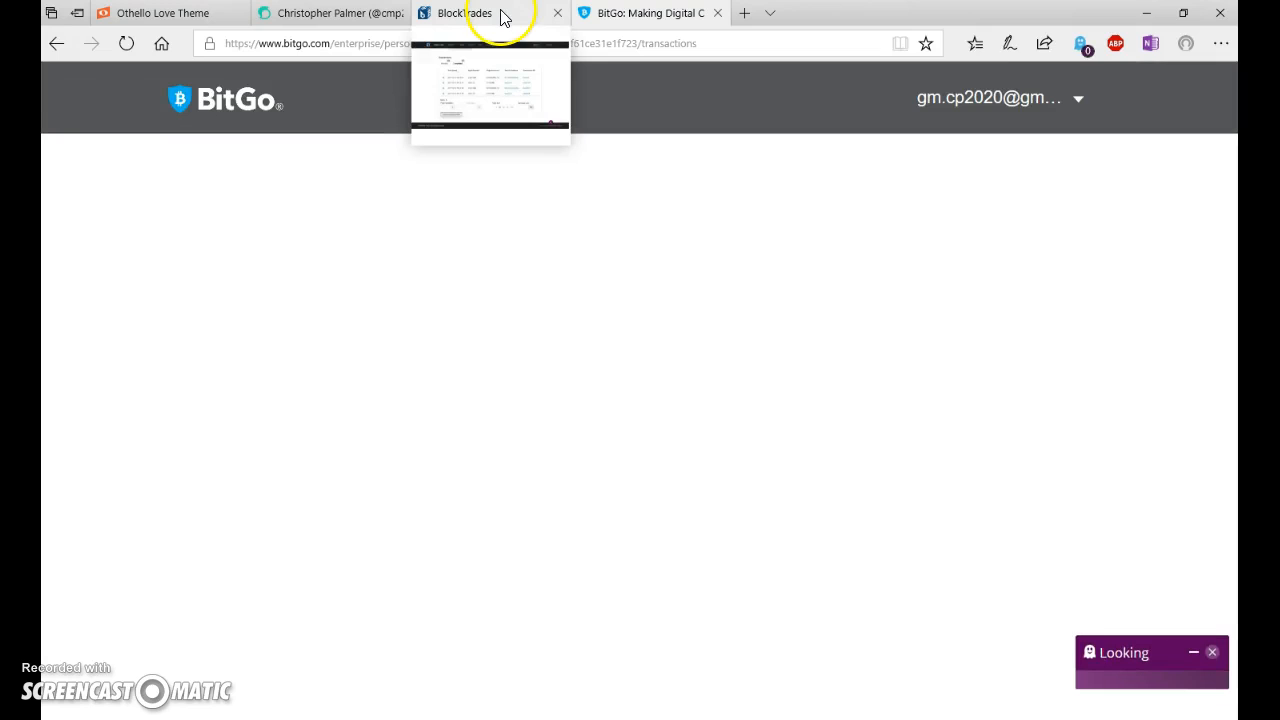
pyautogui.click(330, 13)
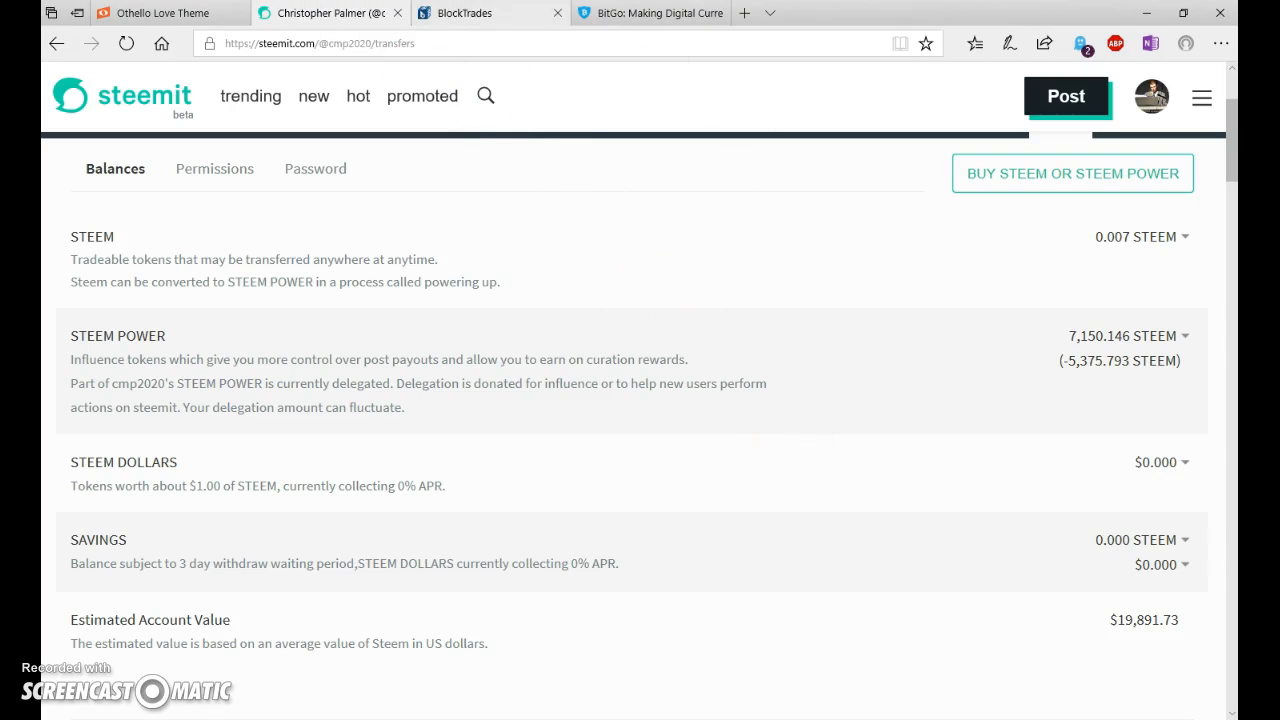
pyautogui.click(650, 13)
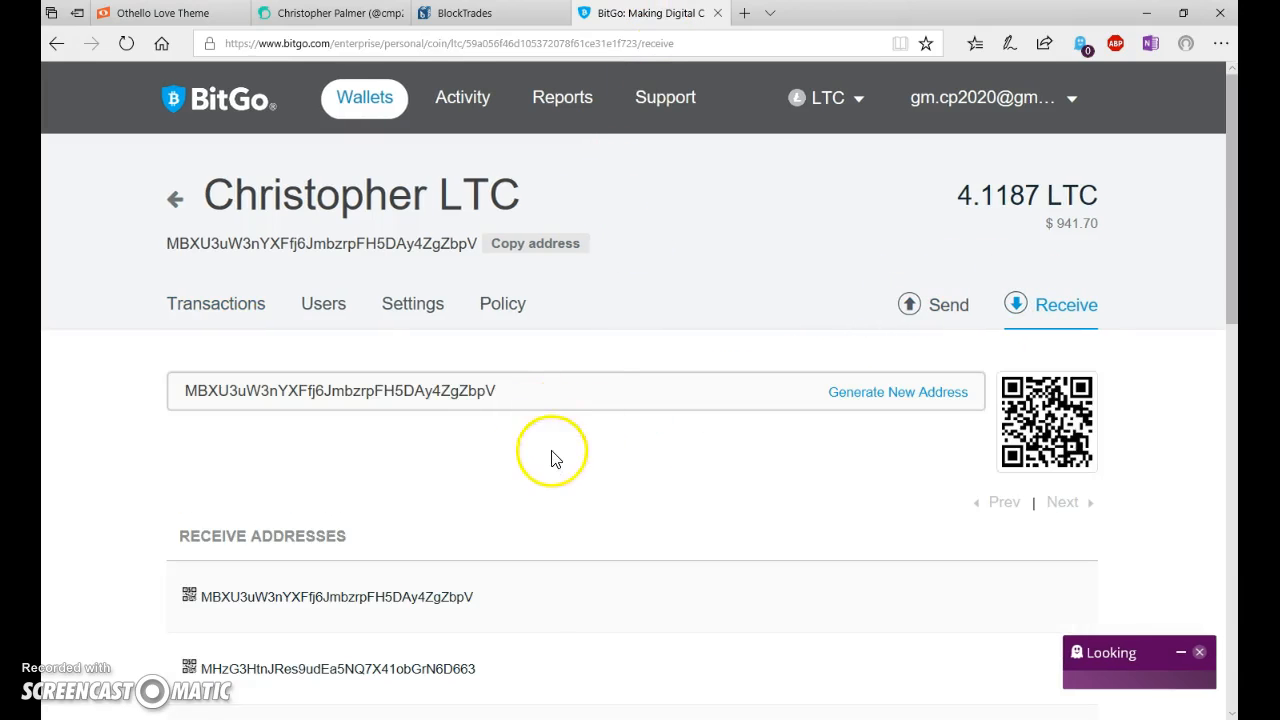
pyautogui.tripleClick(340, 390)
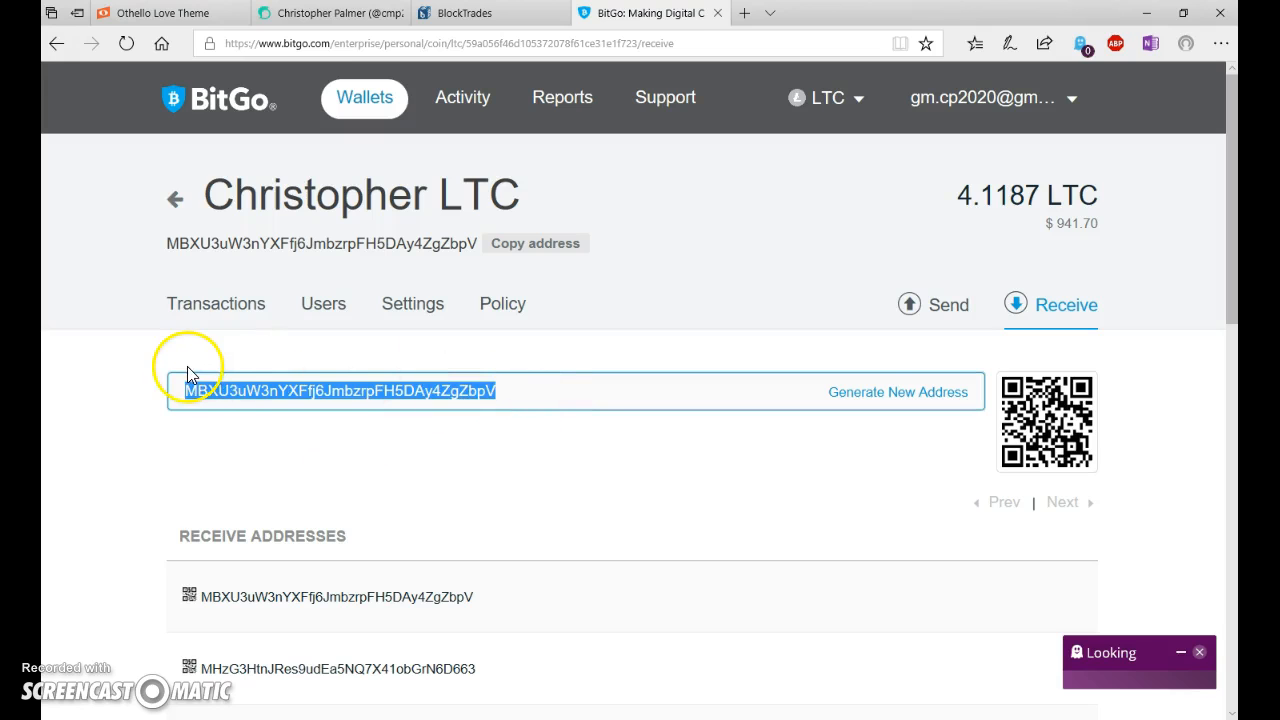
pyautogui.moveTo(220, 383)
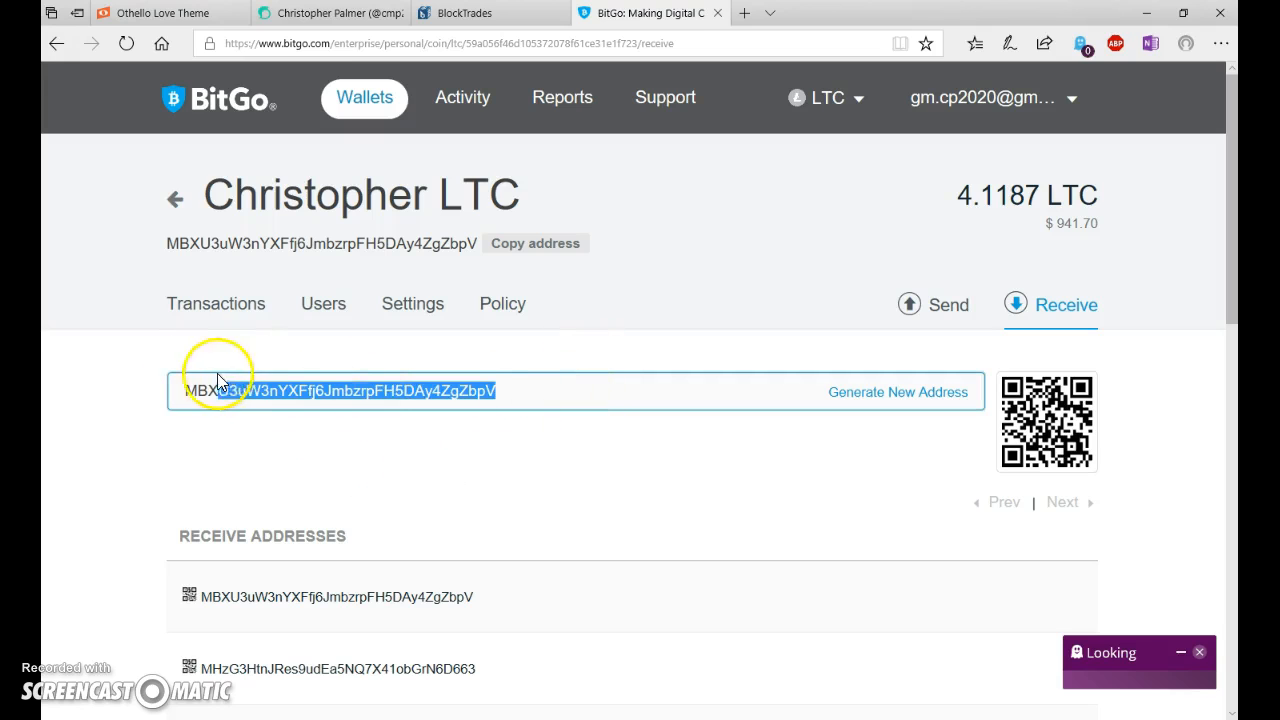
# Glance at BlockTrades' completed SBD-to-LTC trade, then return to BitGo's LTC transactions.
pyautogui.click(464, 13)
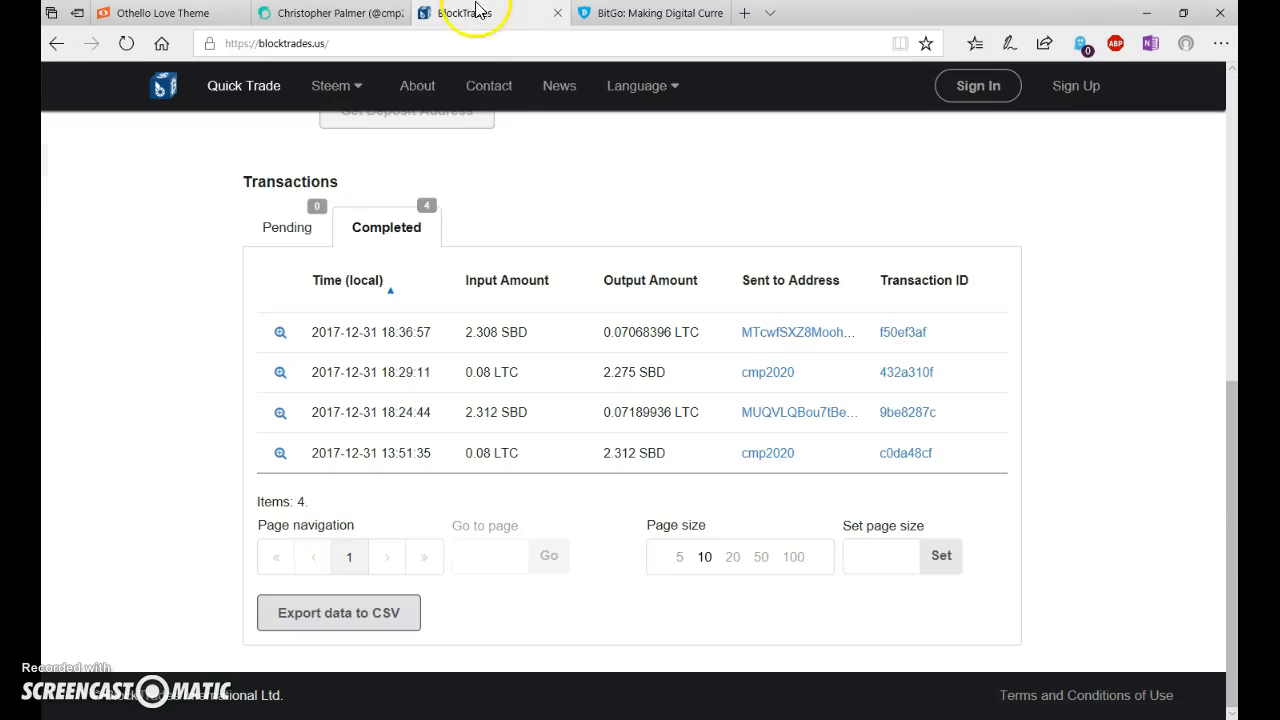
pyautogui.moveTo(605, 338)
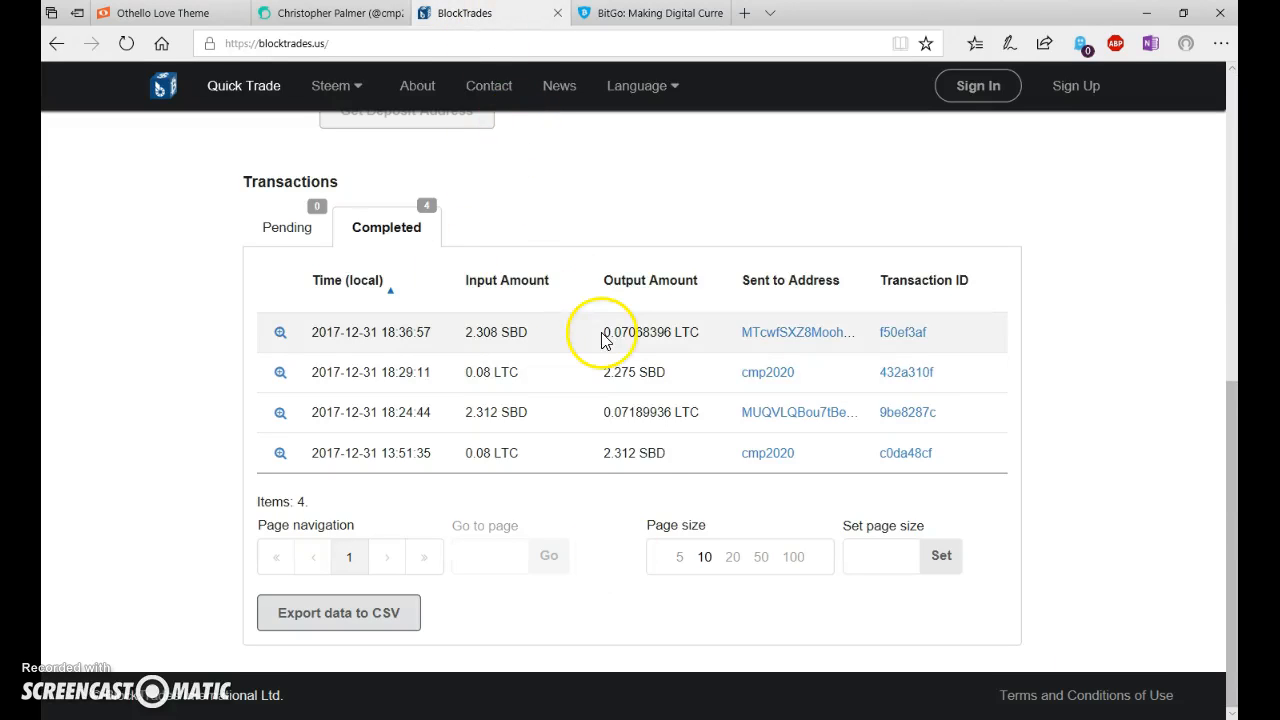
pyautogui.click(650, 13)
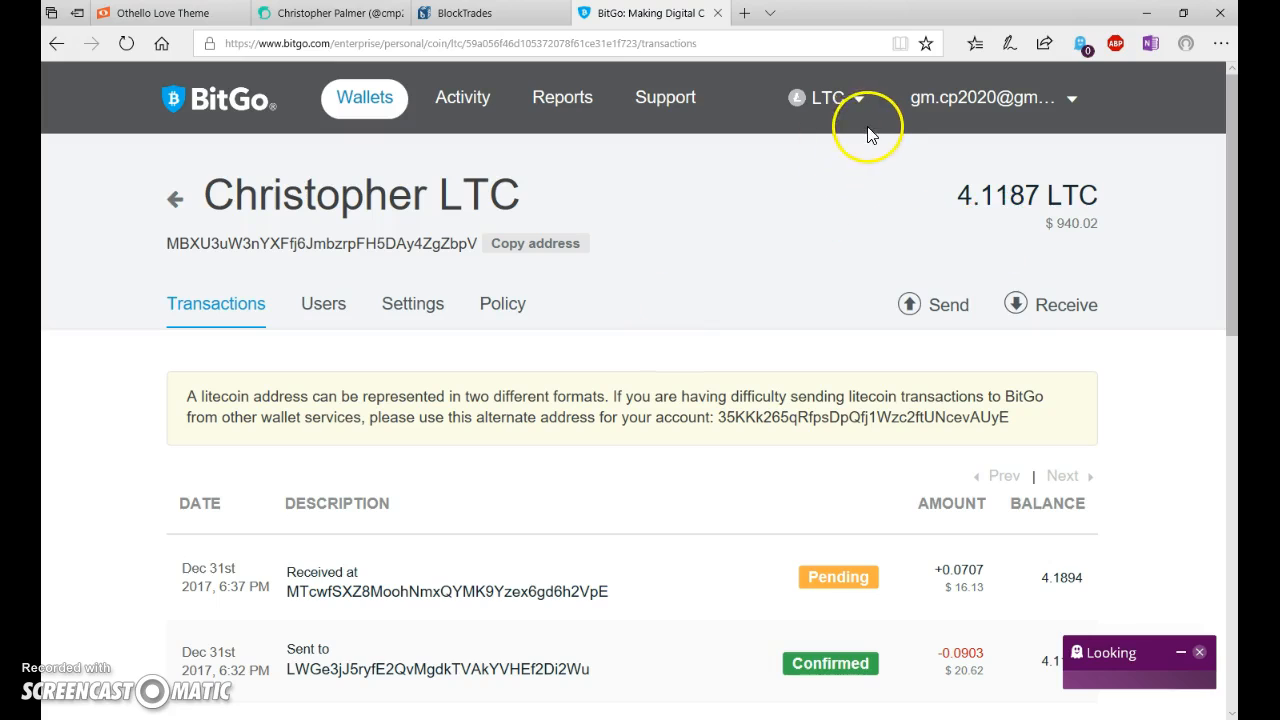
# Browse BitGo's BTC, BCH and BTG wallet lists before returning to BlockTrades.
pyautogui.click(828, 97)
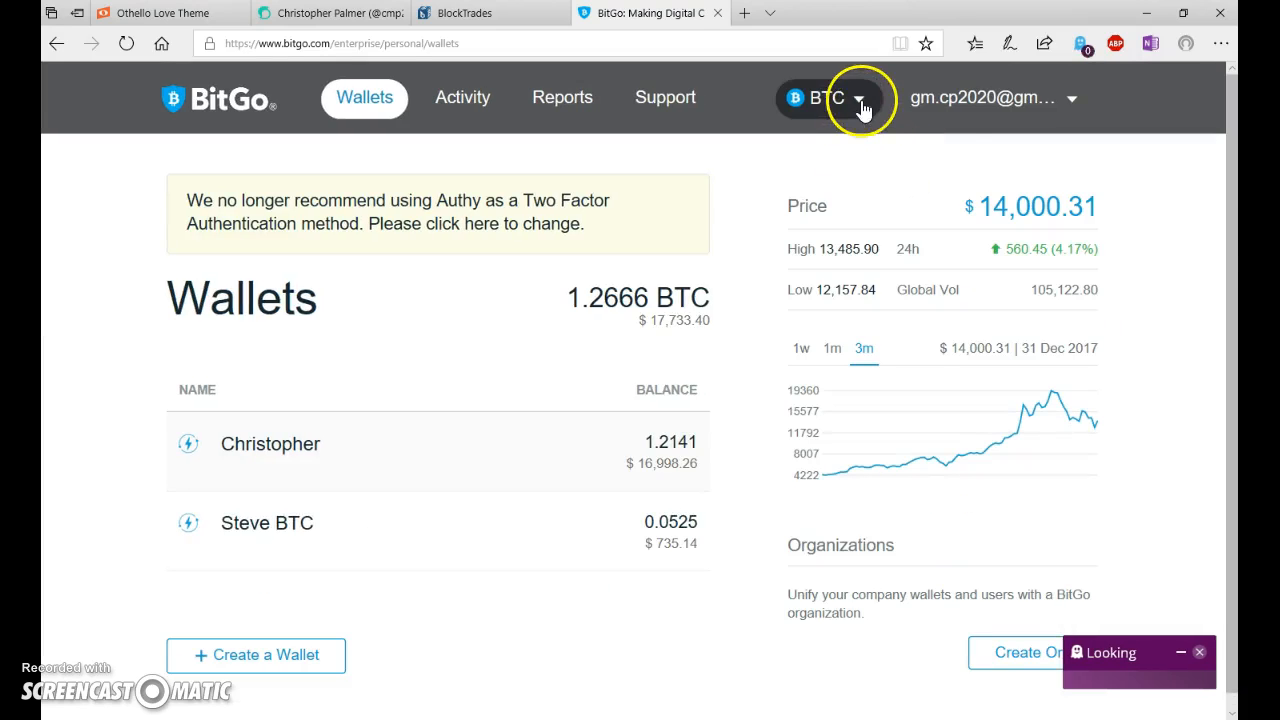
pyautogui.click(857, 97)
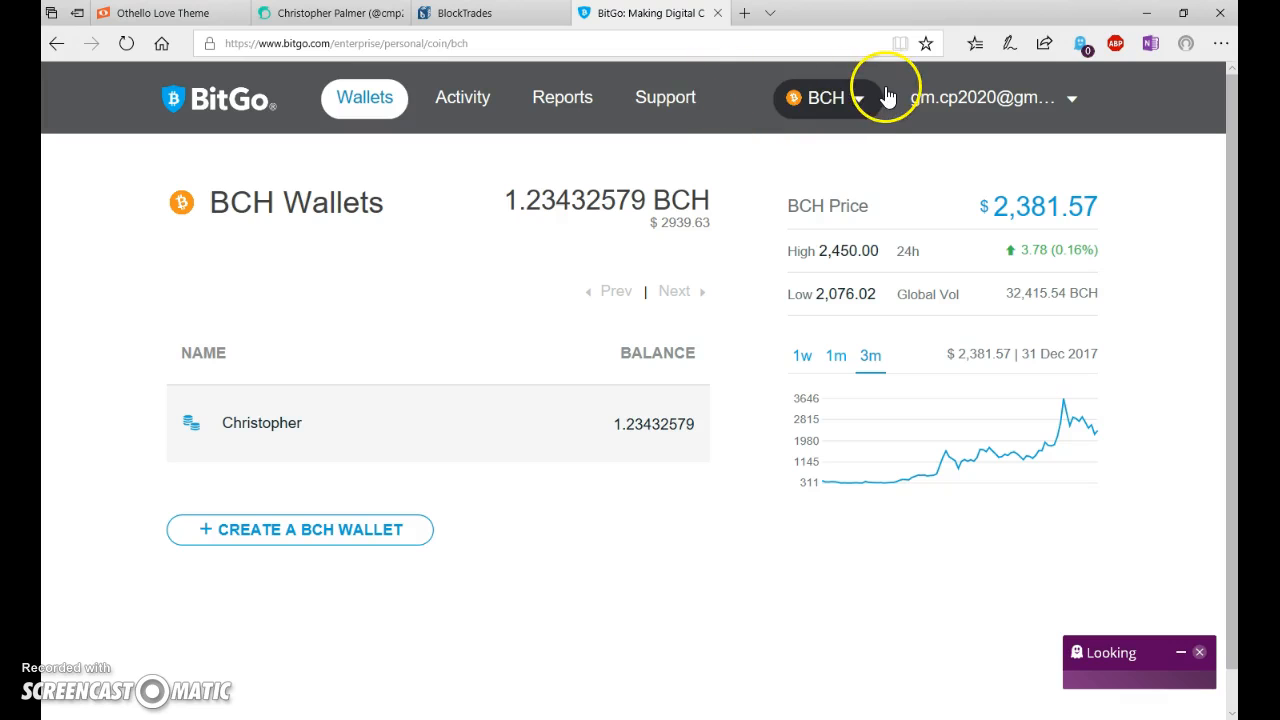
pyautogui.click(824, 97)
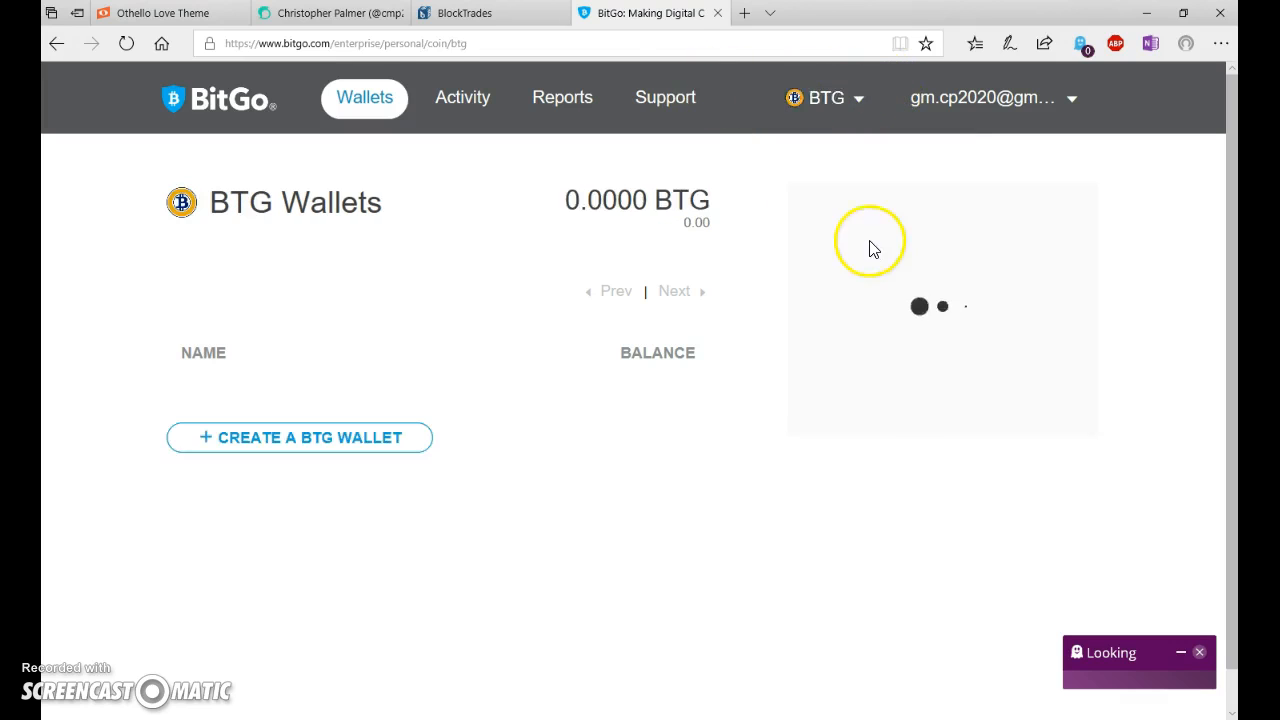
pyautogui.click(825, 97)
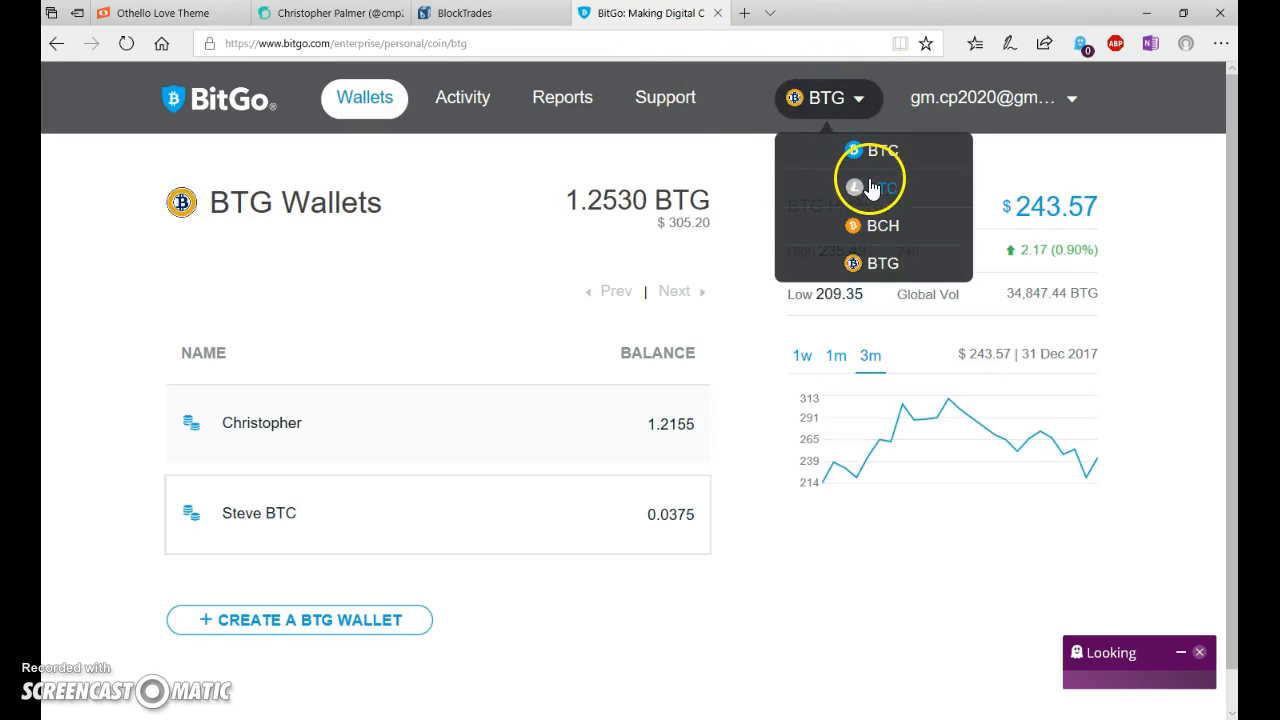
pyautogui.click(463, 13)
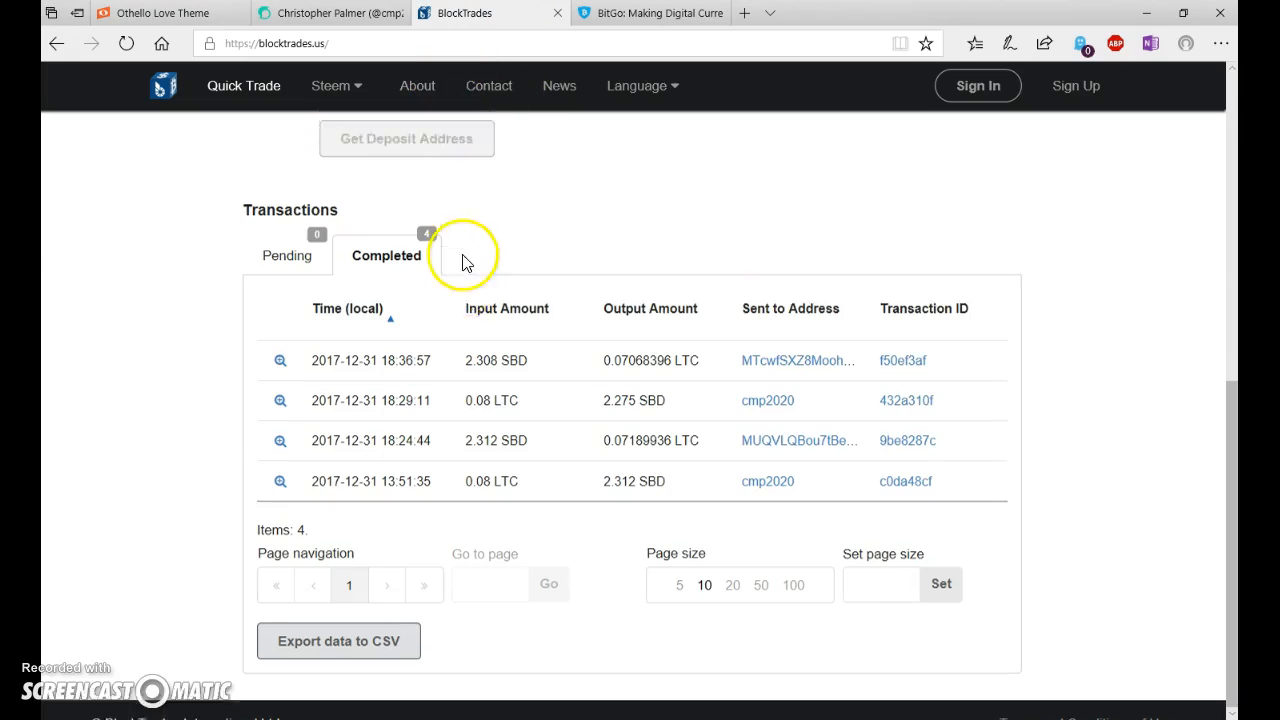
# Open BlockTrades' 'Select coin to send' list and scroll through the available coins.
pyautogui.click(243, 85)
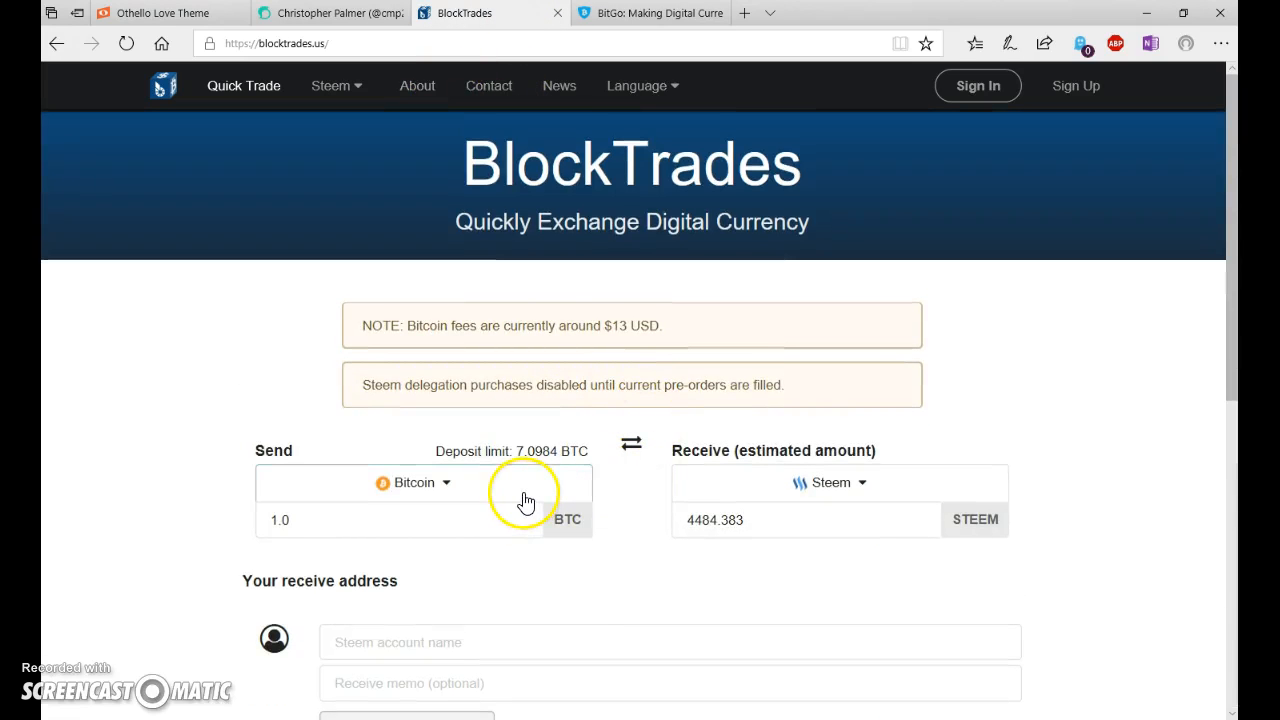
pyautogui.click(413, 482)
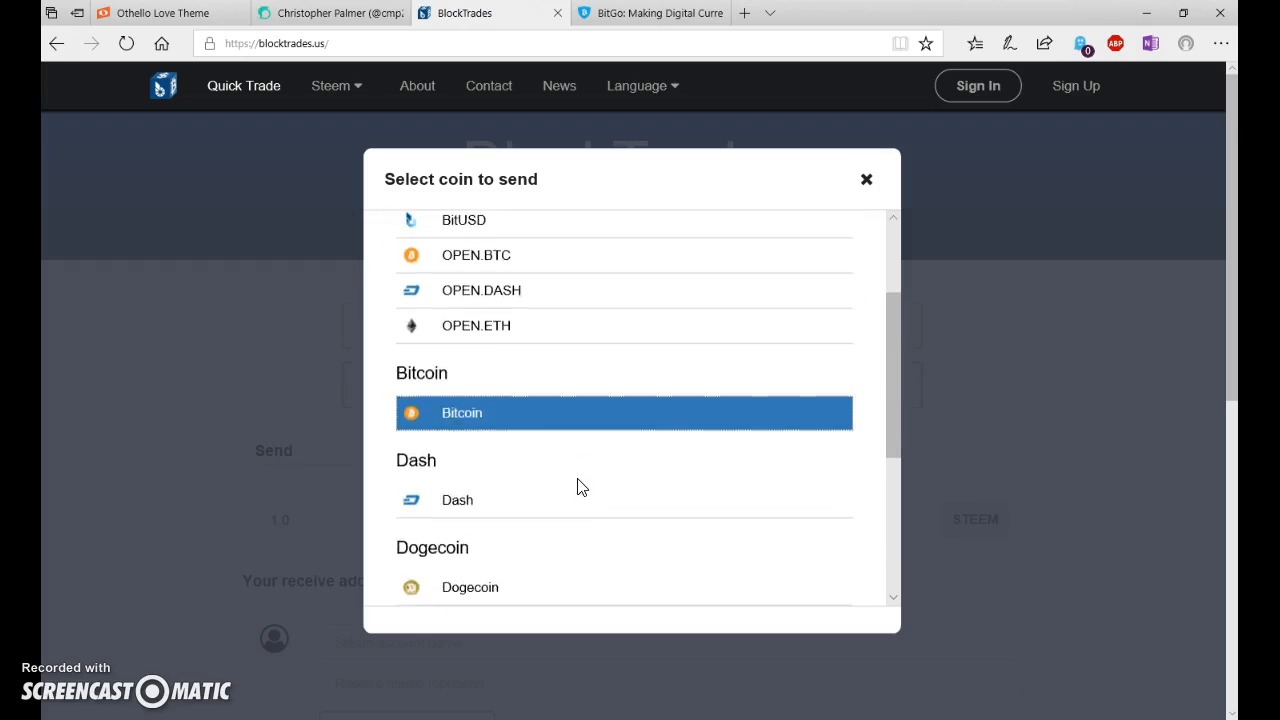
pyautogui.scroll(-3)
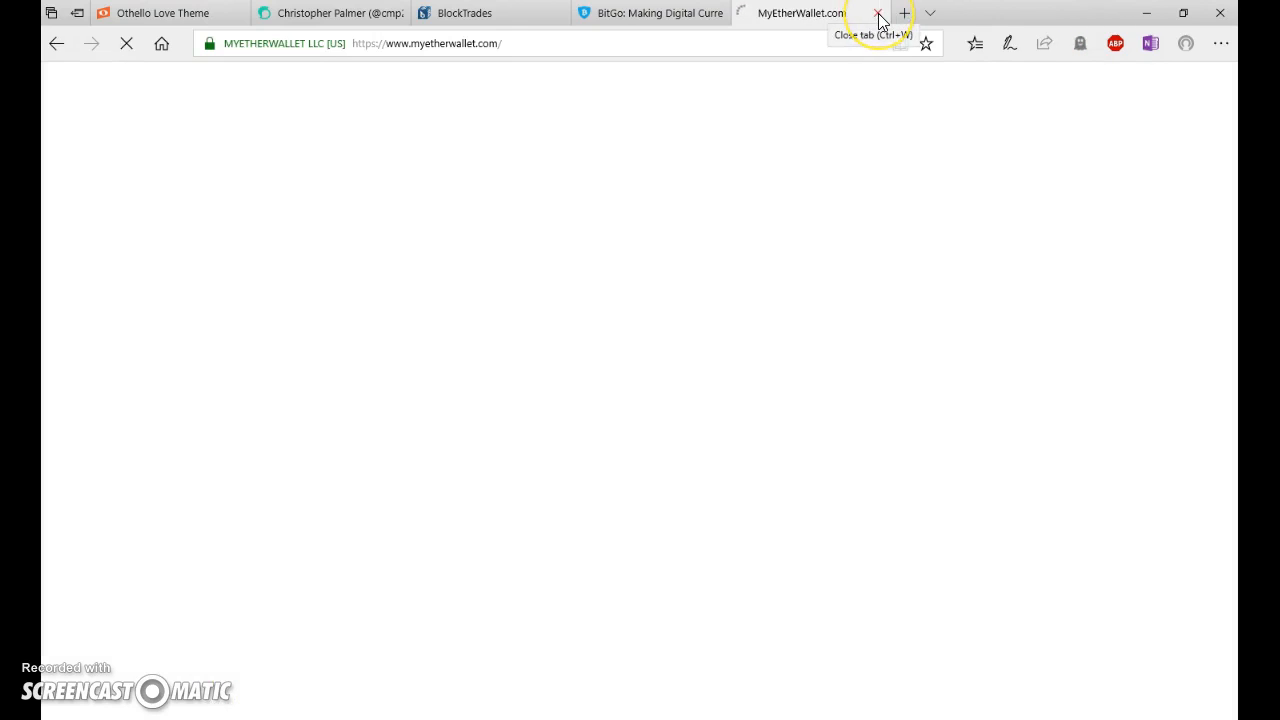
# Close MyEtherWallet and scroll the Christopher LTC wallet's transactions to the pending +0.0707 LTC deposit.
pyautogui.click(878, 13)
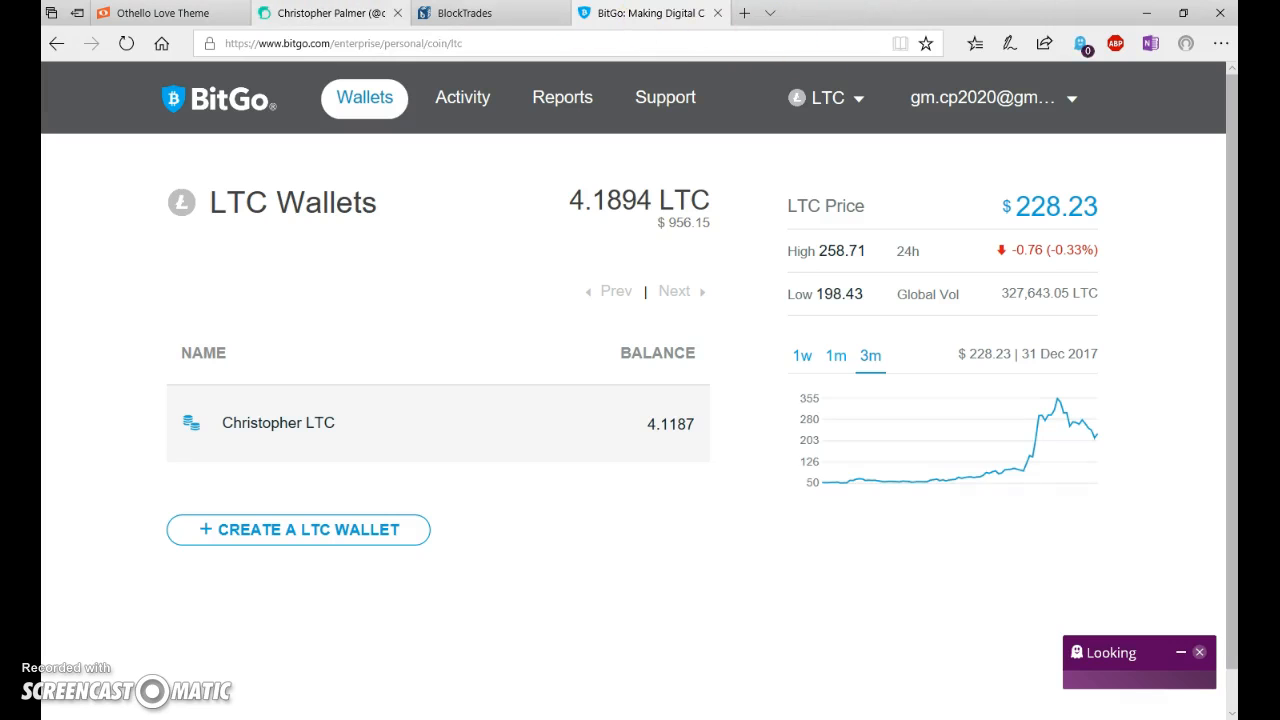
pyautogui.click(325, 13)
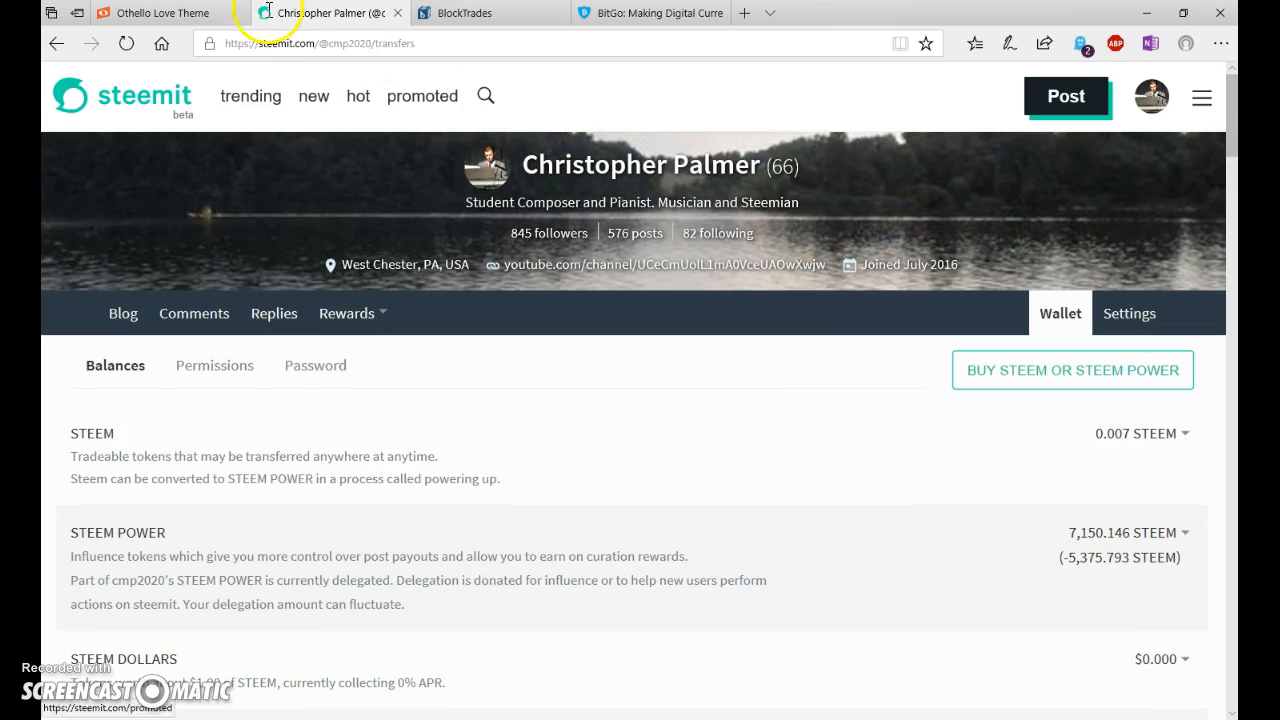
pyautogui.click(648, 13)
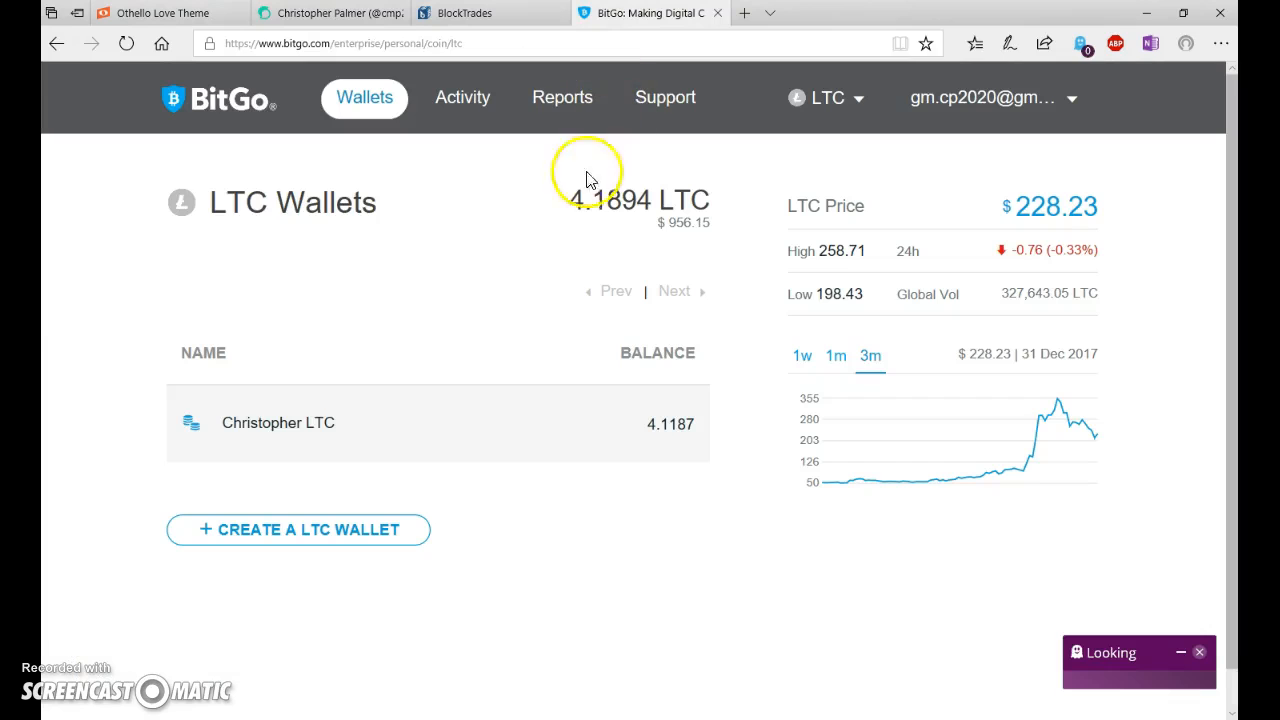
pyautogui.moveTo(622, 428)
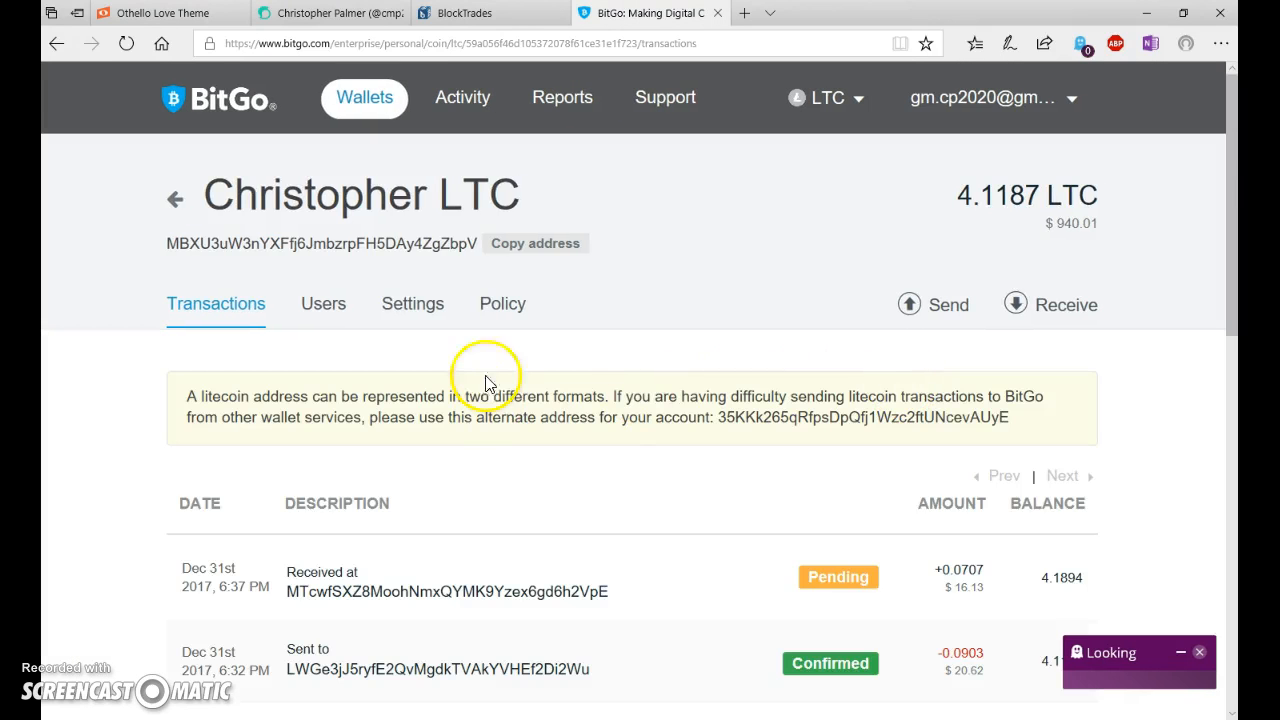
pyautogui.scroll(-3)
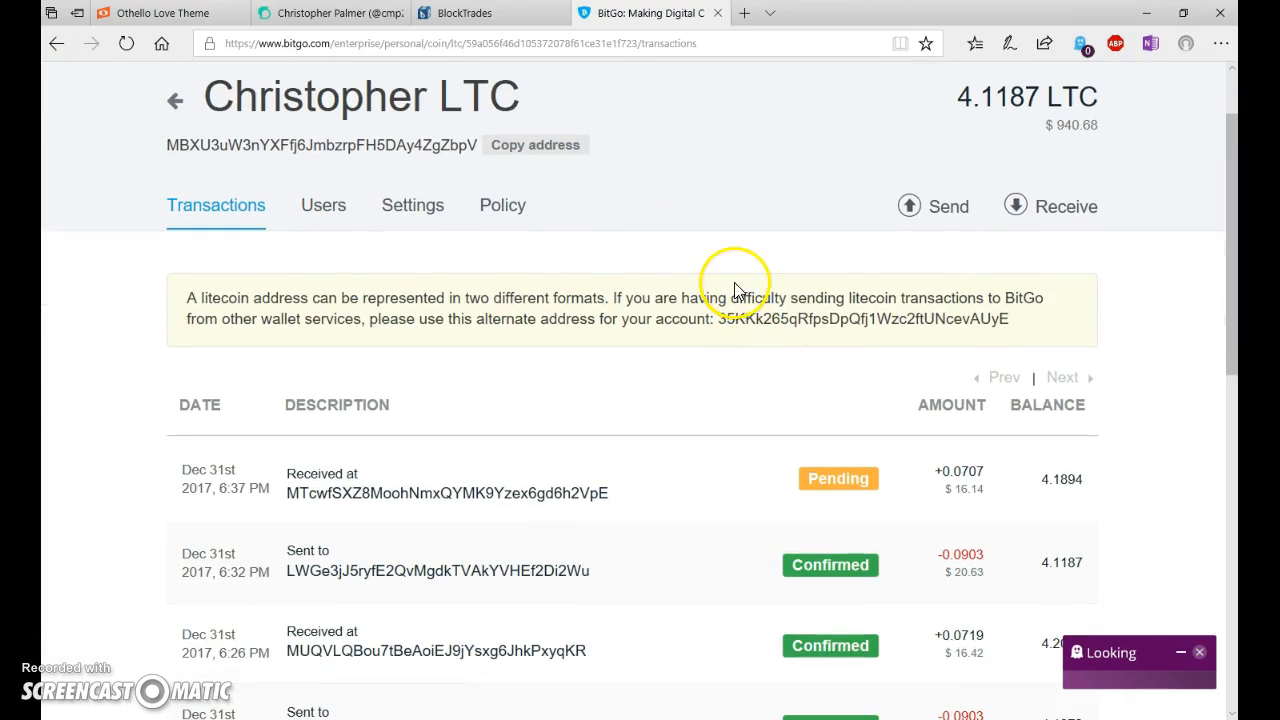
pyautogui.moveTo(537, 608)
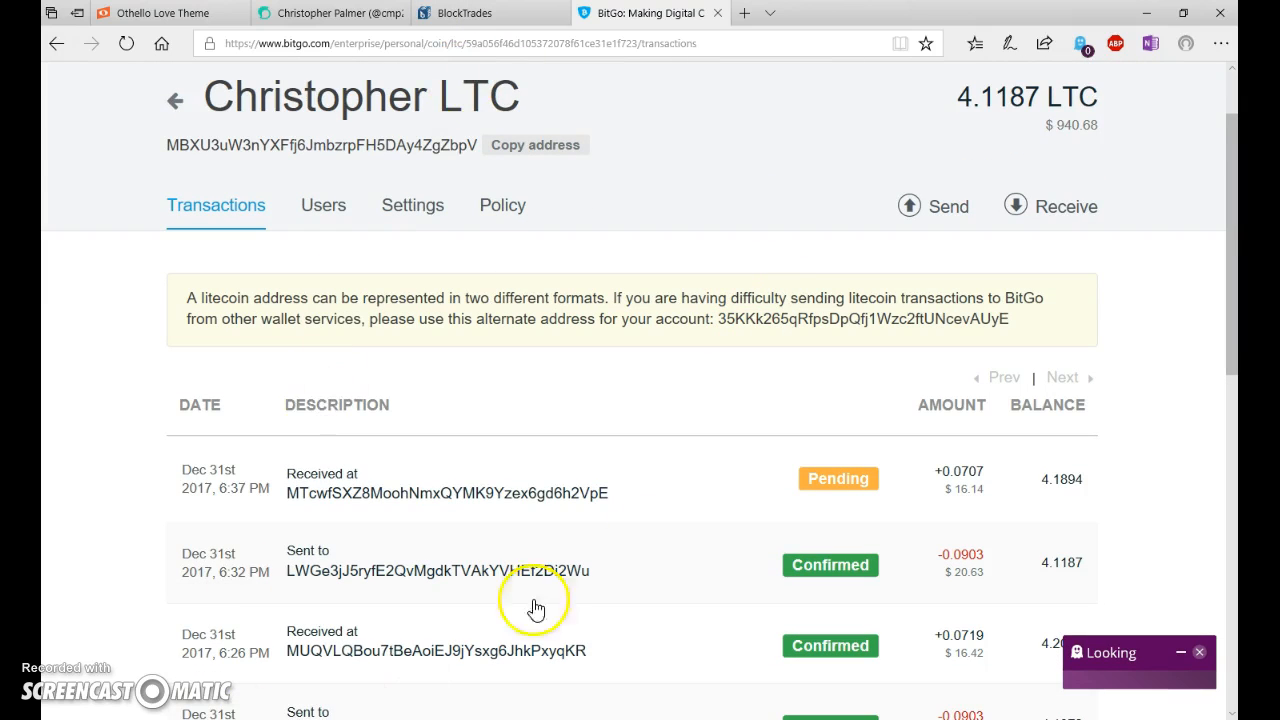